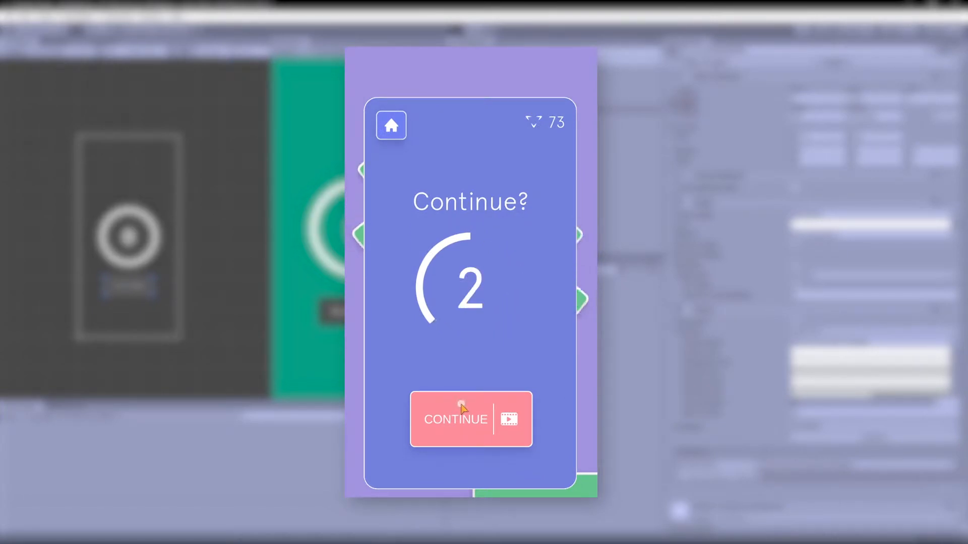
Step: Preview the finished continue-timer demo in Play mode, then return to a fresh scene with only the Main Camera
{"action": "left_click", "coordinate": [455, 419]}
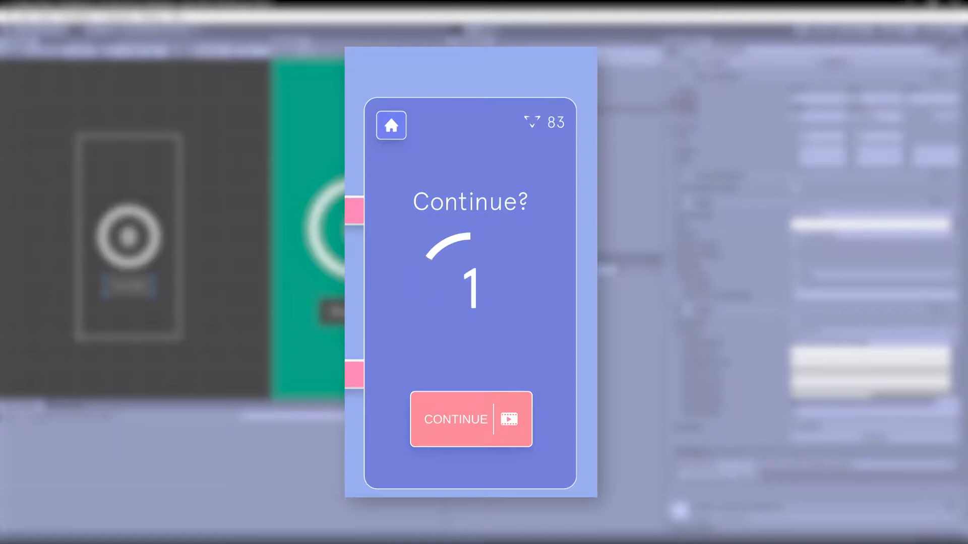
{"action": "left_click", "coordinate": [473, 29]}
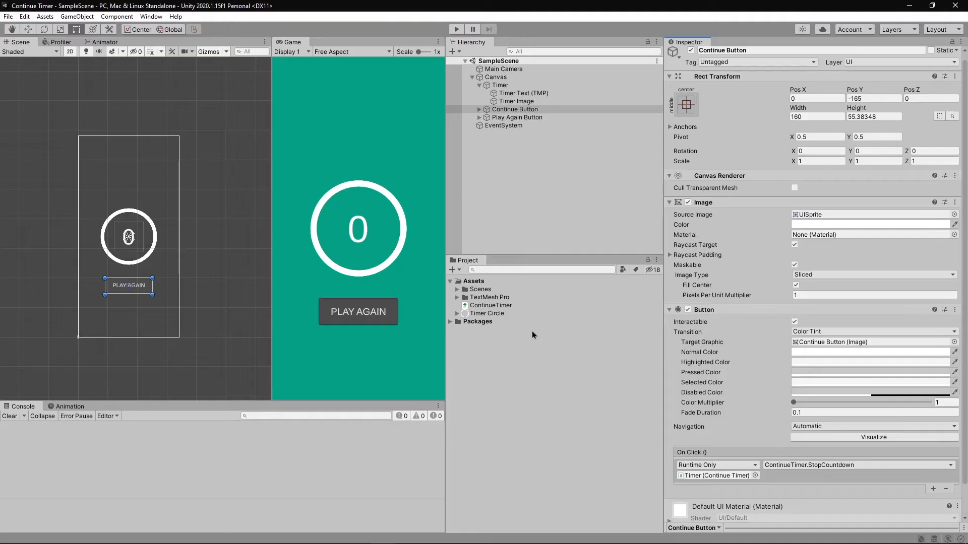
{"action": "mouse_move", "coordinate": [535, 278]}
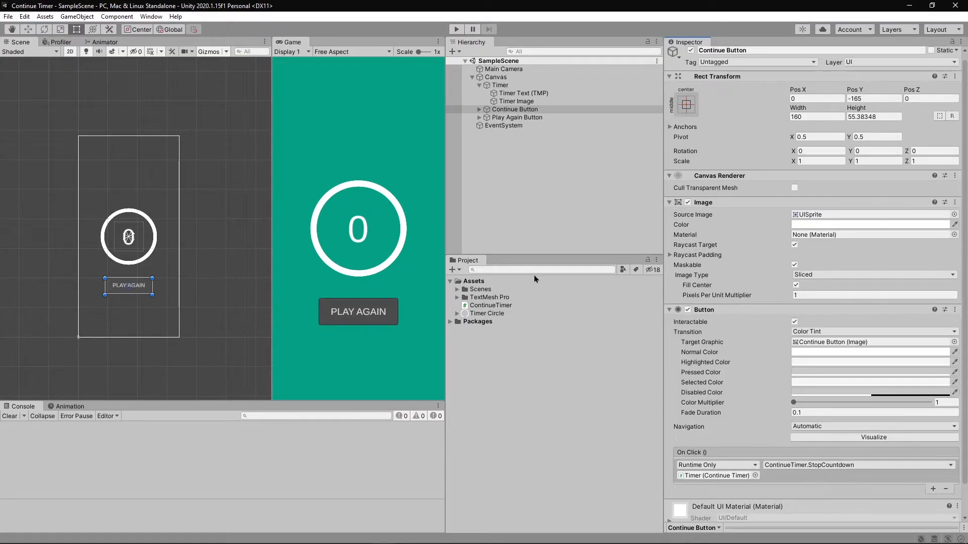
{"action": "left_click", "coordinate": [456, 29]}
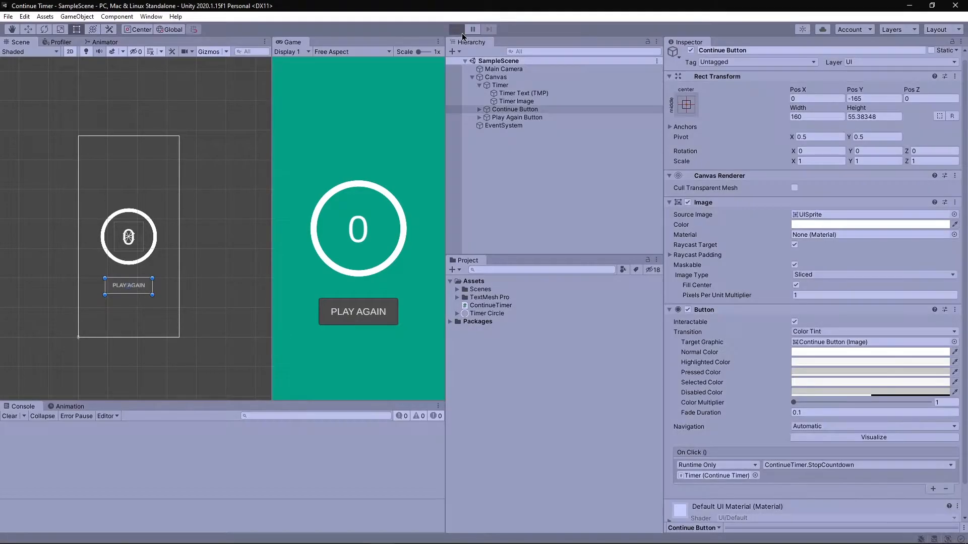
{"action": "left_click", "coordinate": [456, 29]}
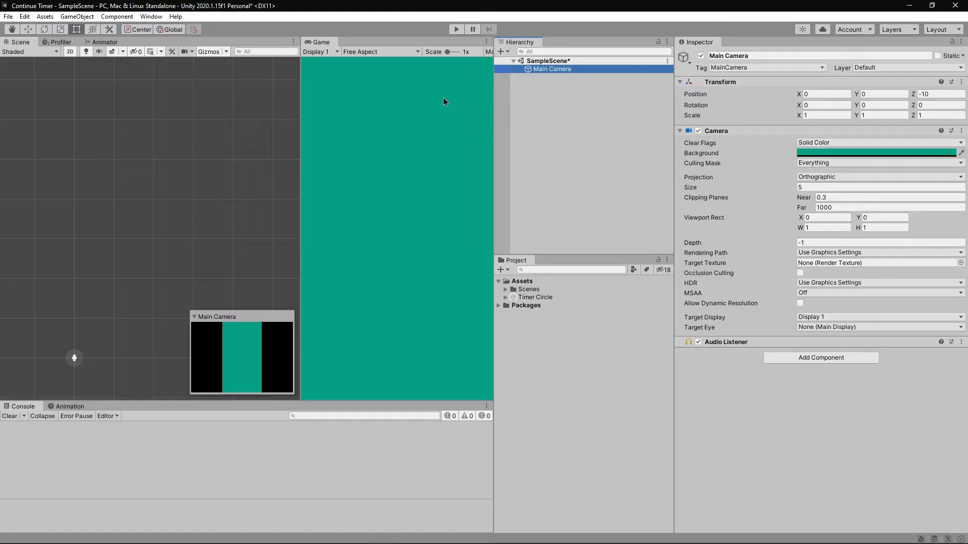
{"action": "mouse_move", "coordinate": [579, 175]}
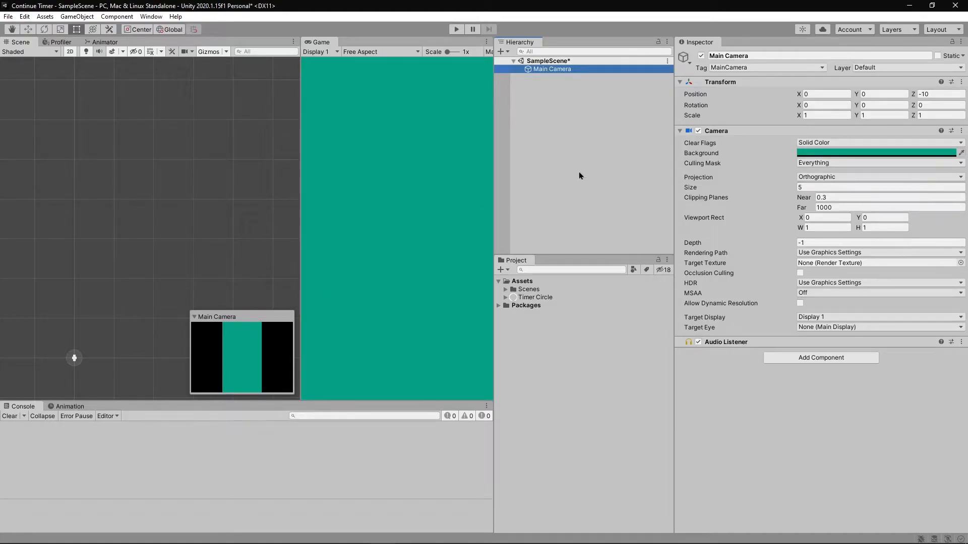
Step: Add a TextMeshPro text named Timer Text showing 0 on a new canvas, importing TMP Essentials
{"action": "right_click", "coordinate": [581, 185]}
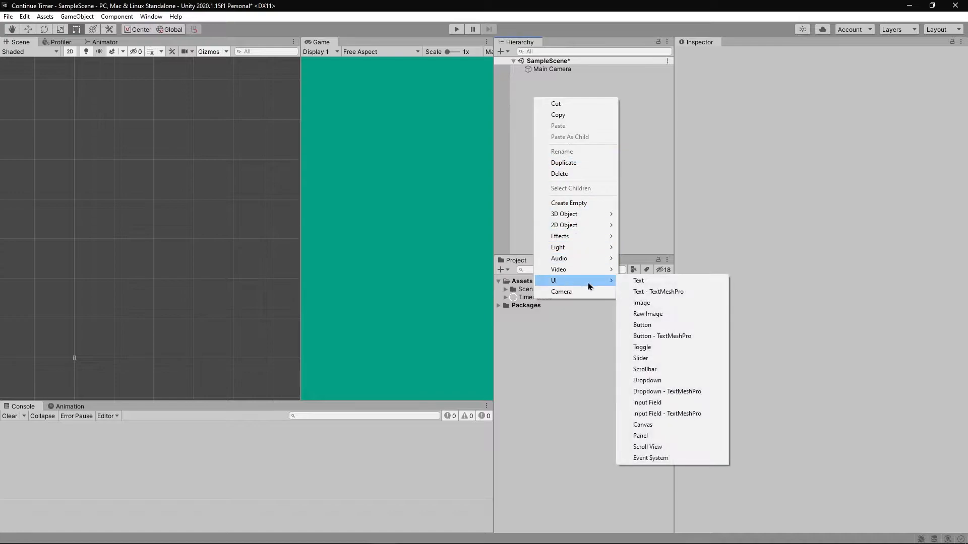
{"action": "mouse_move", "coordinate": [658, 291]}
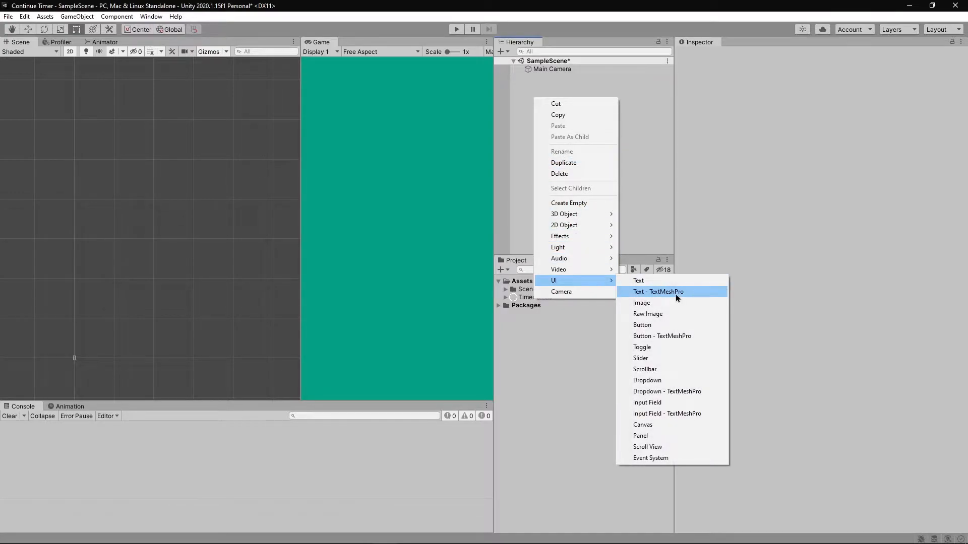
{"action": "left_click", "coordinate": [657, 291]}
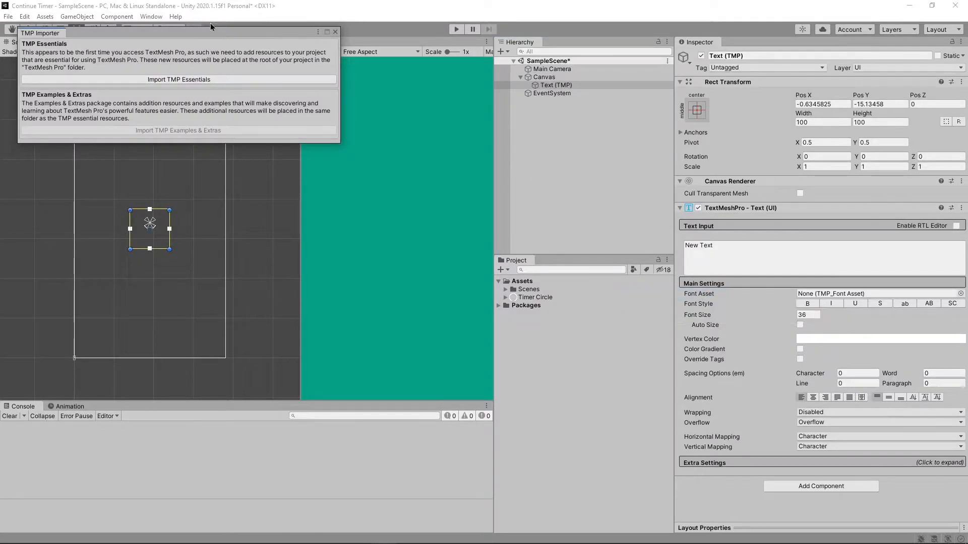
{"action": "left_click", "coordinate": [179, 79]}
{"action": "type", "text": "Timer "}
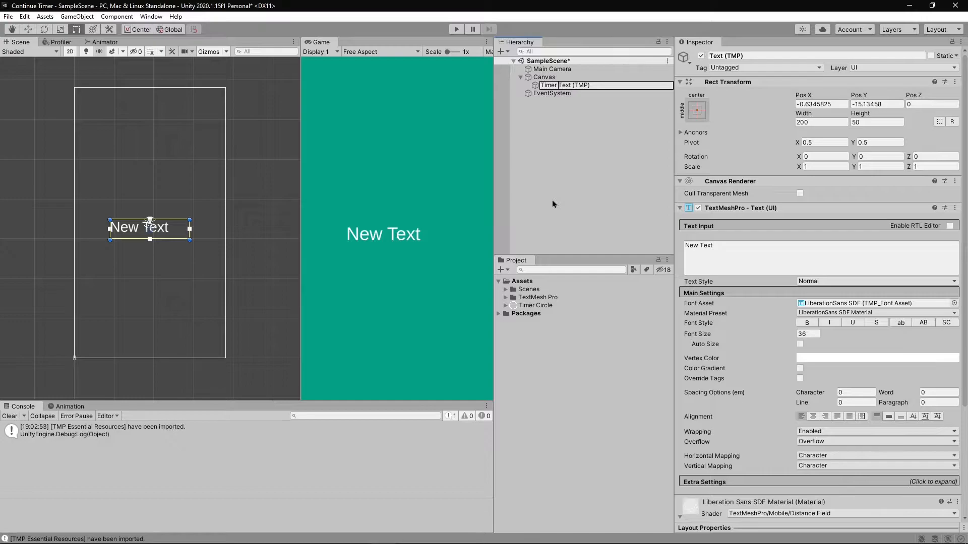
{"action": "type", "text": "0"}
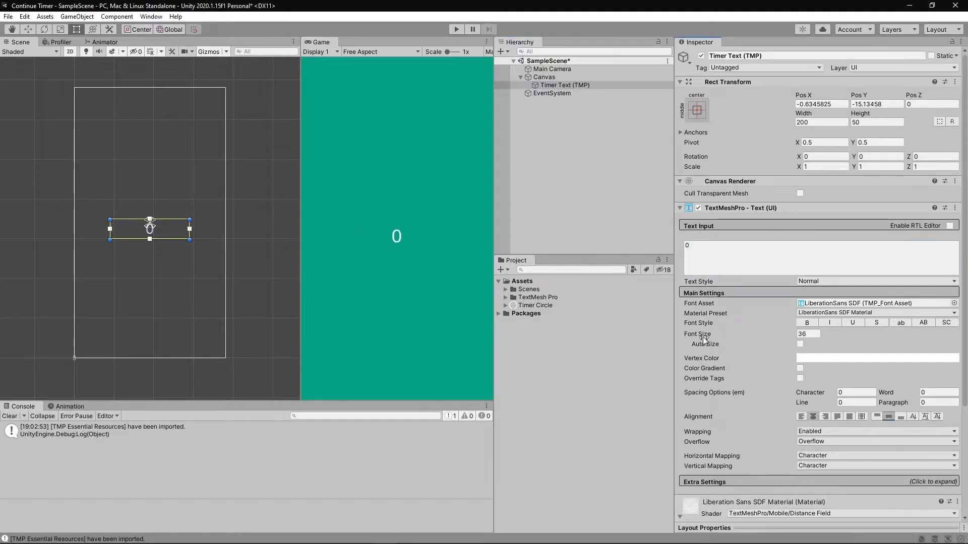
{"action": "right_click", "coordinate": [544, 76]}
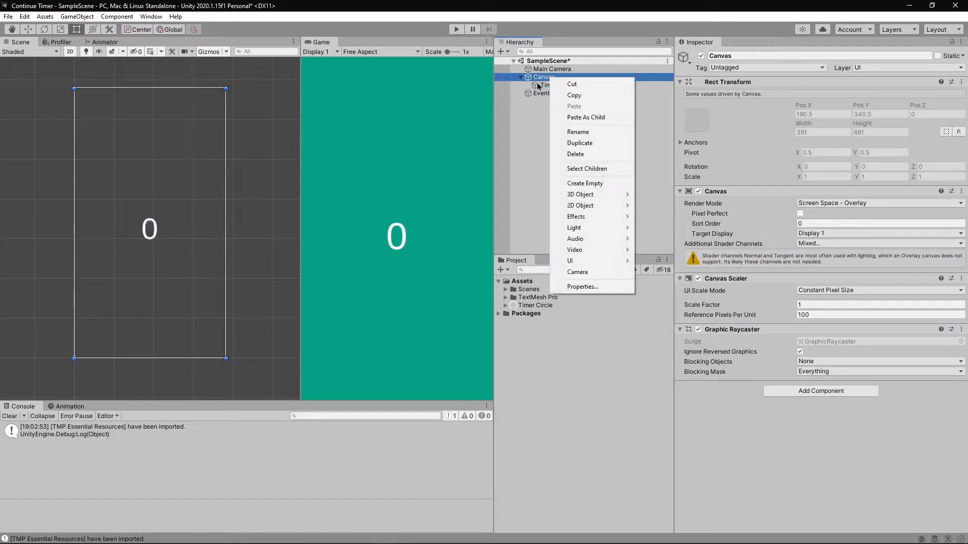
Step: Create an empty object named Timer under the canvas and nest Timer Text inside it
{"action": "left_click", "coordinate": [584, 184]}
{"action": "type", "text": "Ti"}
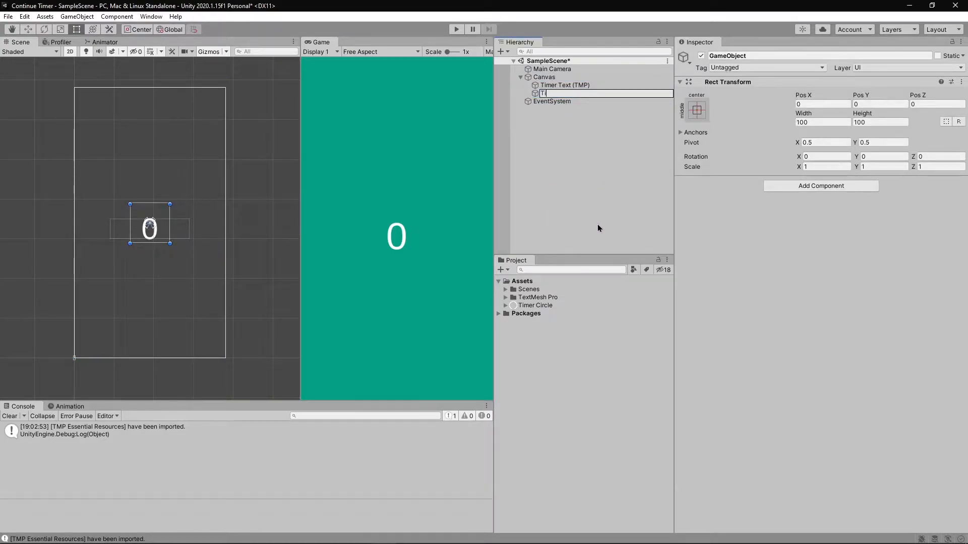
{"action": "left_click", "coordinate": [563, 84]}
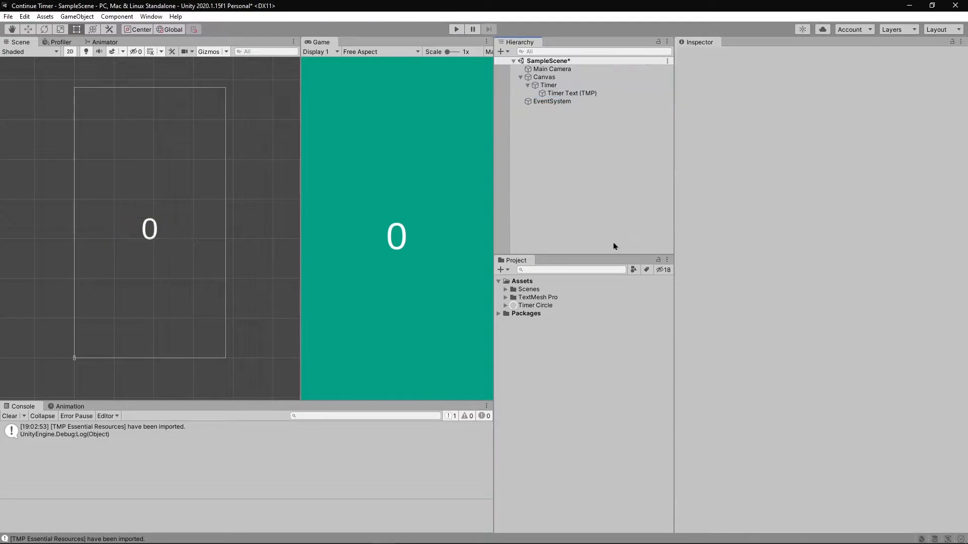
{"action": "mouse_move", "coordinate": [574, 308]}
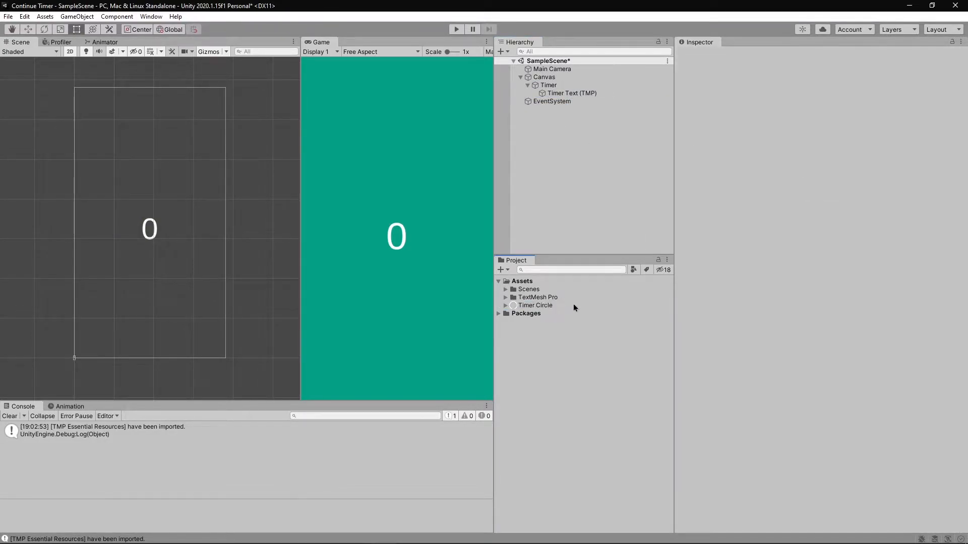
Step: Preview the Timer Circle sprite asset and close the preview
{"action": "left_click", "coordinate": [535, 304]}
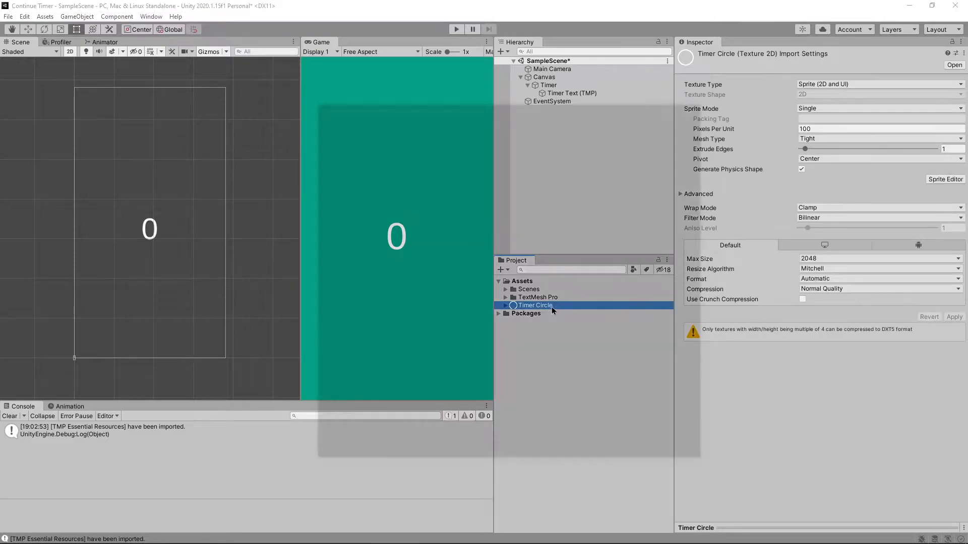
{"action": "double_click", "coordinate": [533, 304]}
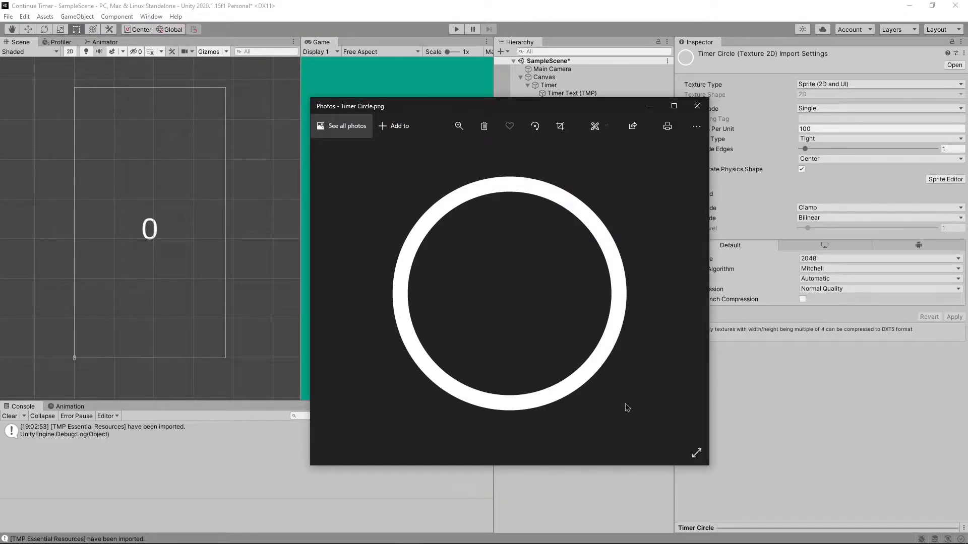
{"action": "left_click", "coordinate": [697, 106]}
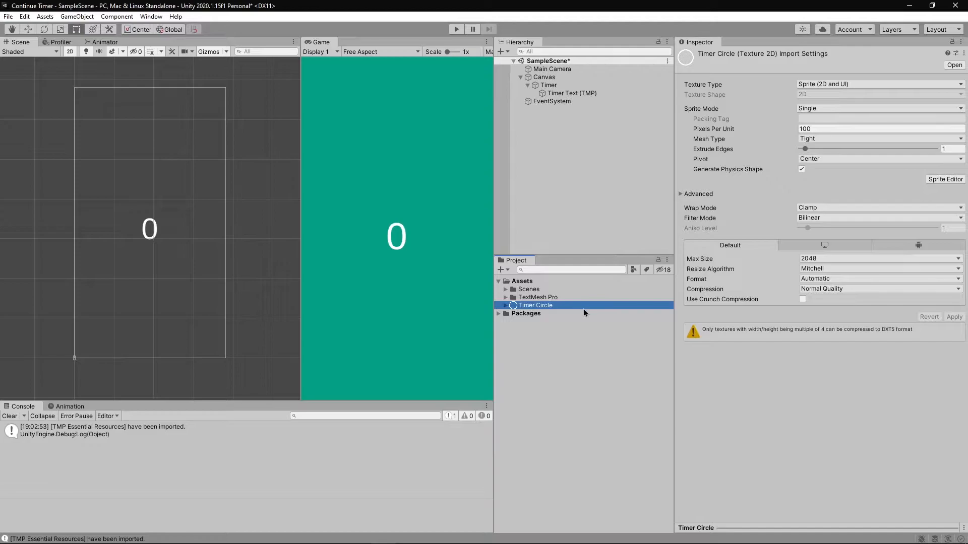
Step: Add a Timer Image under Timer using the Timer Circle sprite as a white ring around the 0
{"action": "right_click", "coordinate": [546, 85]}
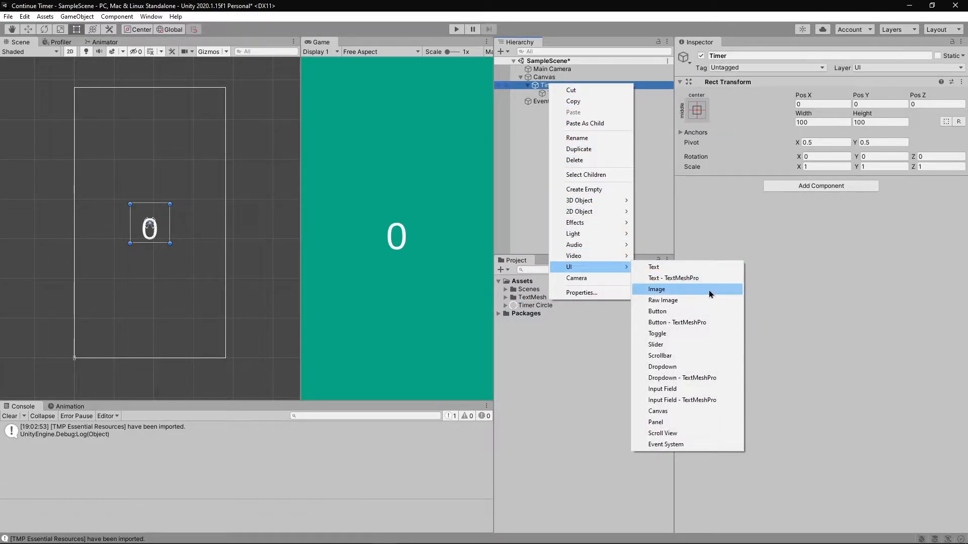
{"action": "left_click", "coordinate": [657, 290]}
{"action": "type", "text": "Timer Image"}
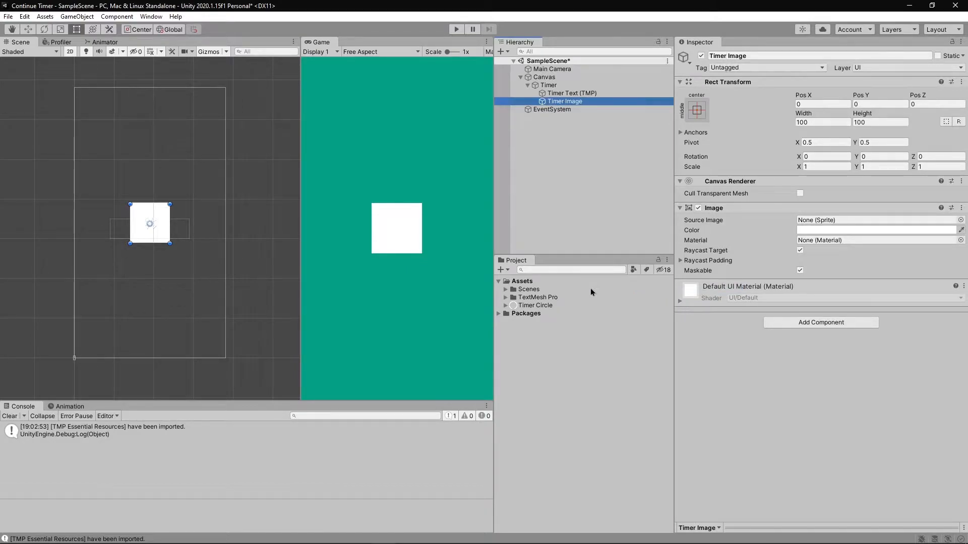
{"action": "left_click", "coordinate": [876, 220]}
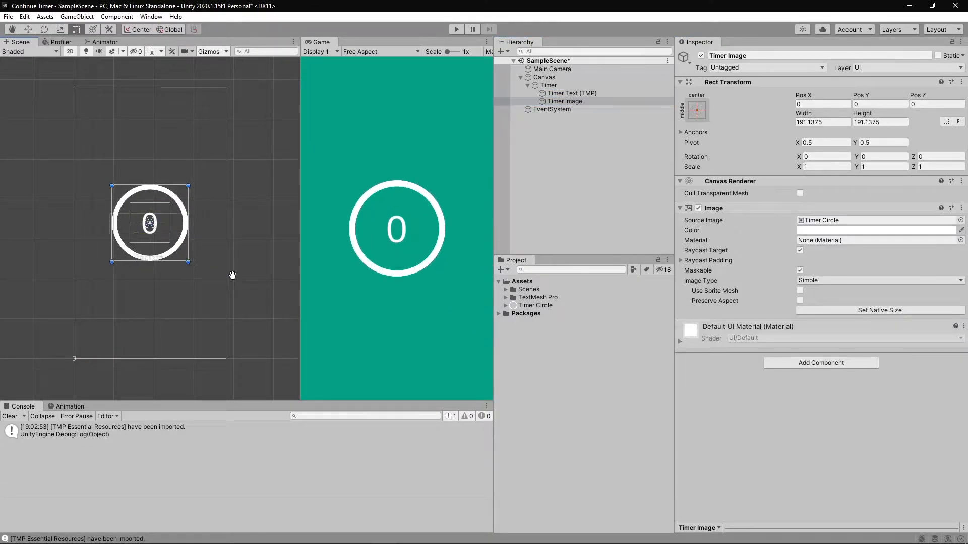
{"action": "left_click", "coordinate": [565, 101]}
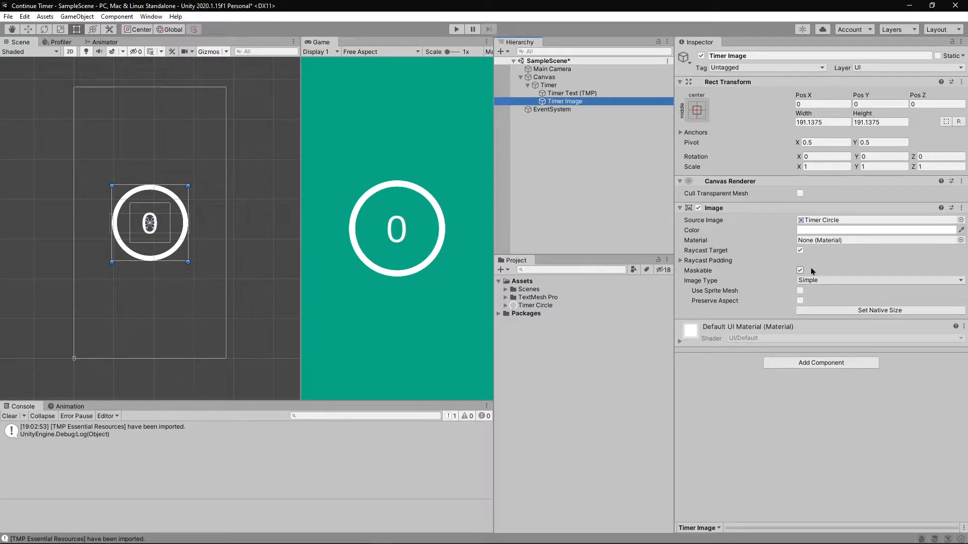
Step: Set Timer Image to Filled, Radial 360, fill origin Top with Clockwise unchecked
{"action": "left_click", "coordinate": [877, 280]}
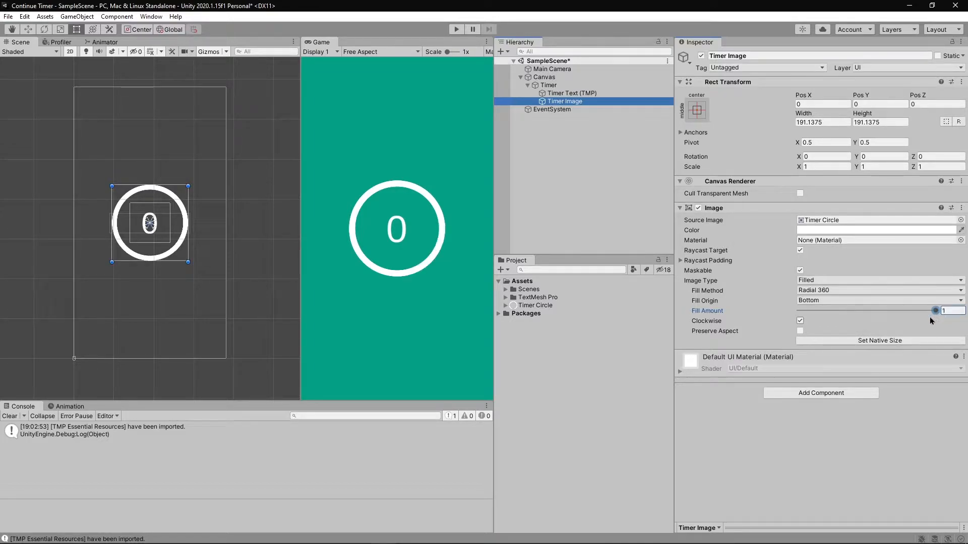
{"action": "left_click", "coordinate": [876, 300]}
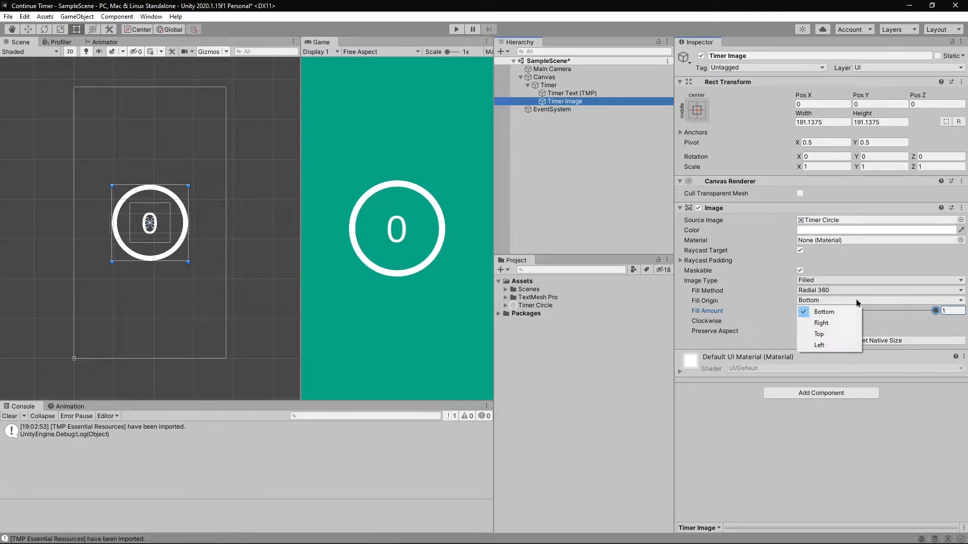
{"action": "mouse_move", "coordinate": [829, 334]}
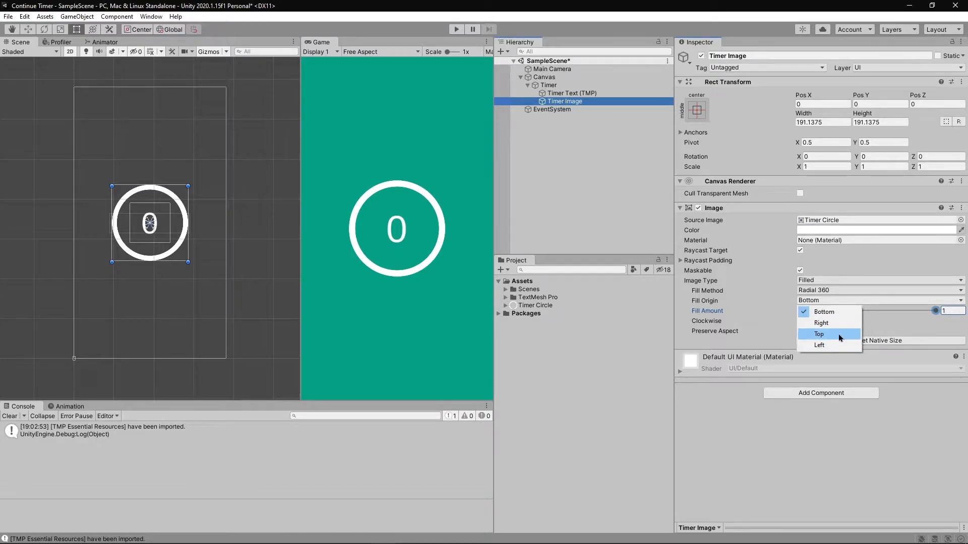
{"action": "left_click", "coordinate": [818, 334]}
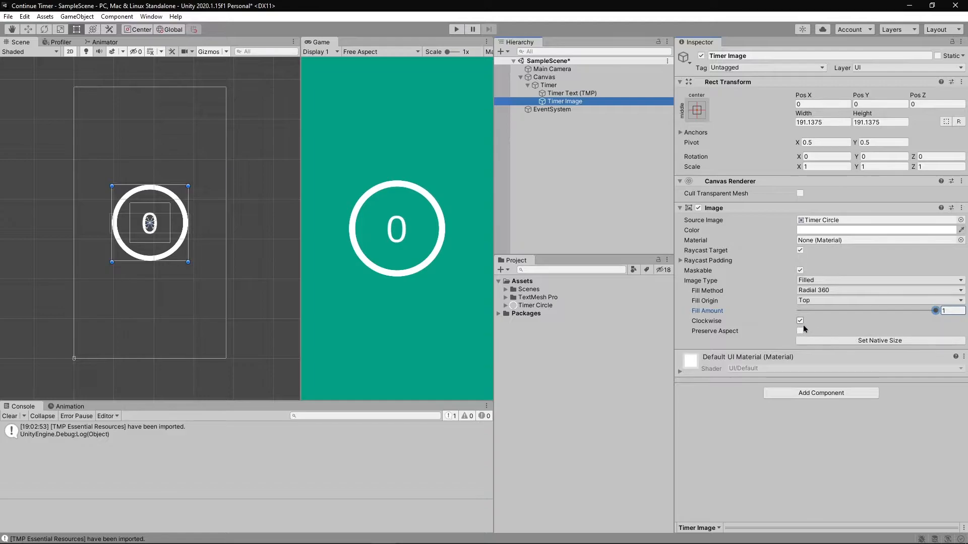
{"action": "left_click", "coordinate": [800, 321]}
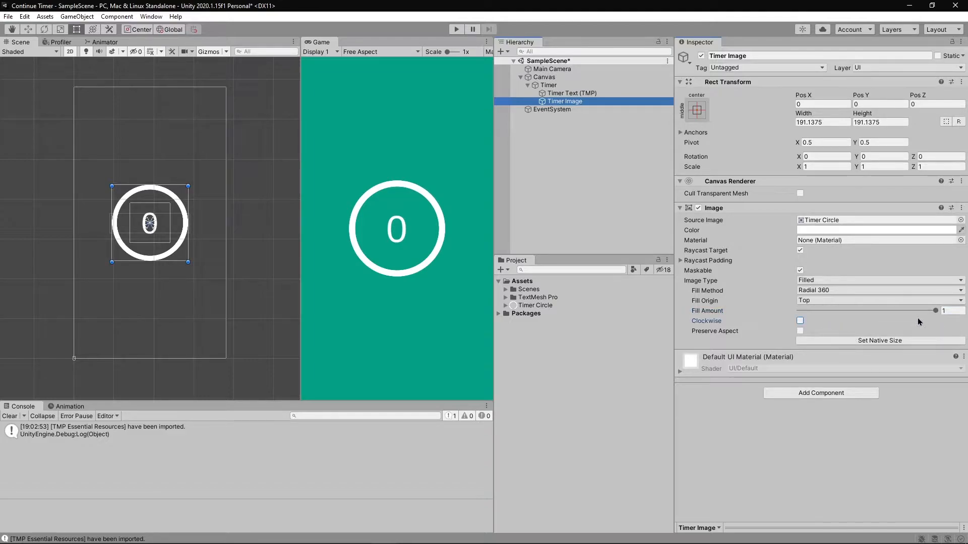
{"action": "right_click", "coordinate": [543, 77]}
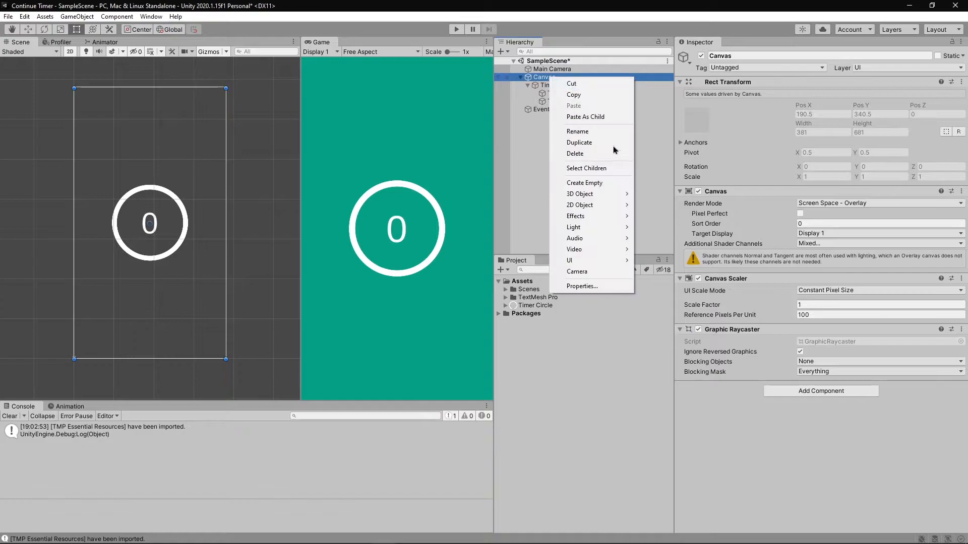
{"action": "mouse_move", "coordinate": [569, 260]}
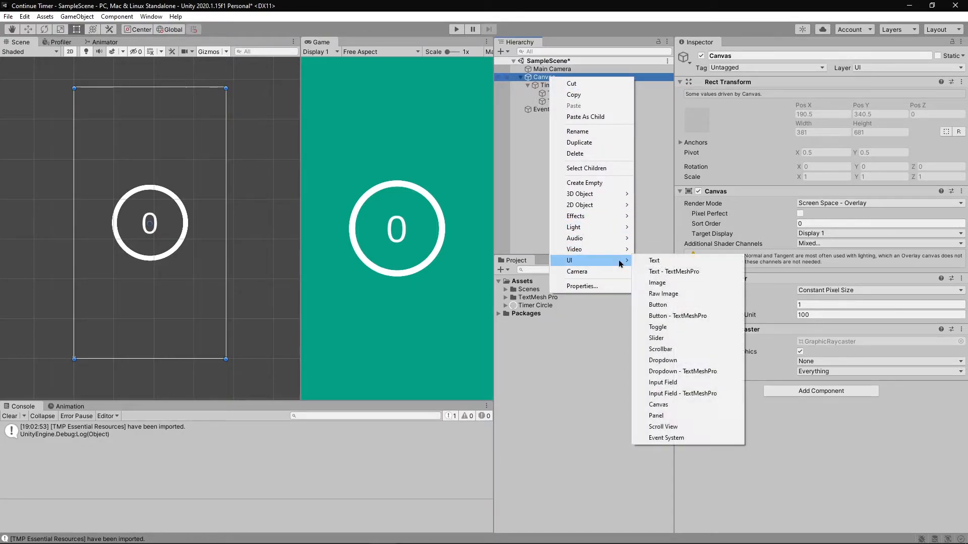
Step: Add a Continue Button under the canvas and a duplicate Play Again Button labelled PLAY AGAIN
{"action": "left_click", "coordinate": [658, 305]}
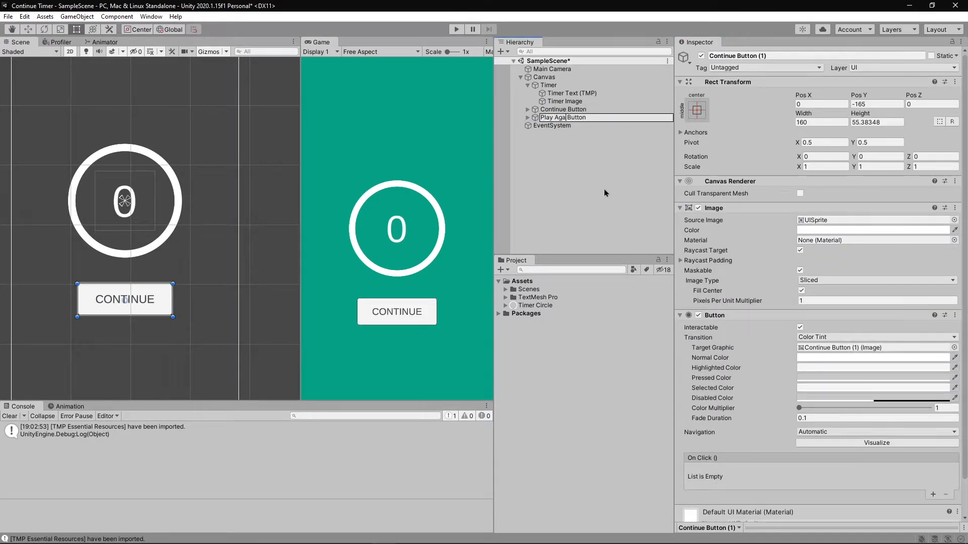
{"action": "left_click", "coordinate": [563, 117]}
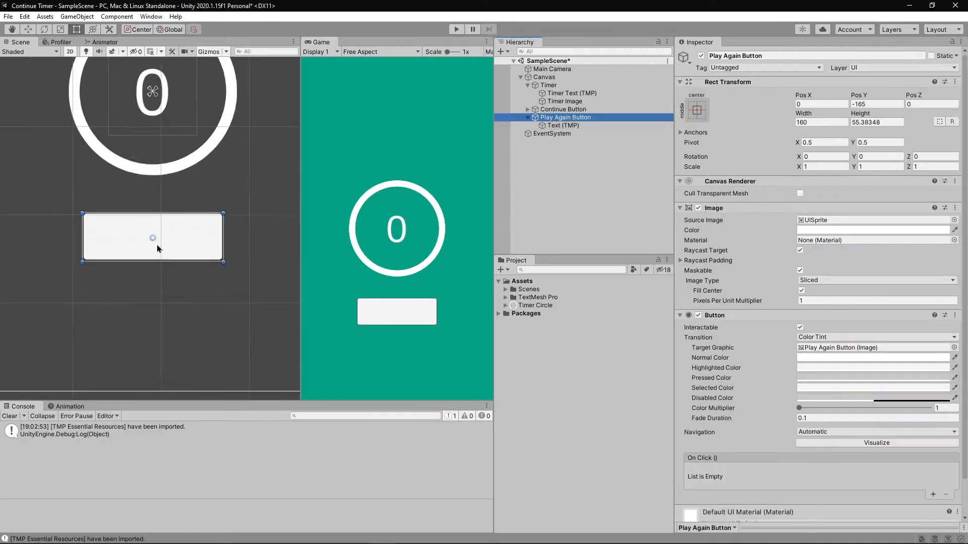
{"action": "left_click", "coordinate": [548, 85]}
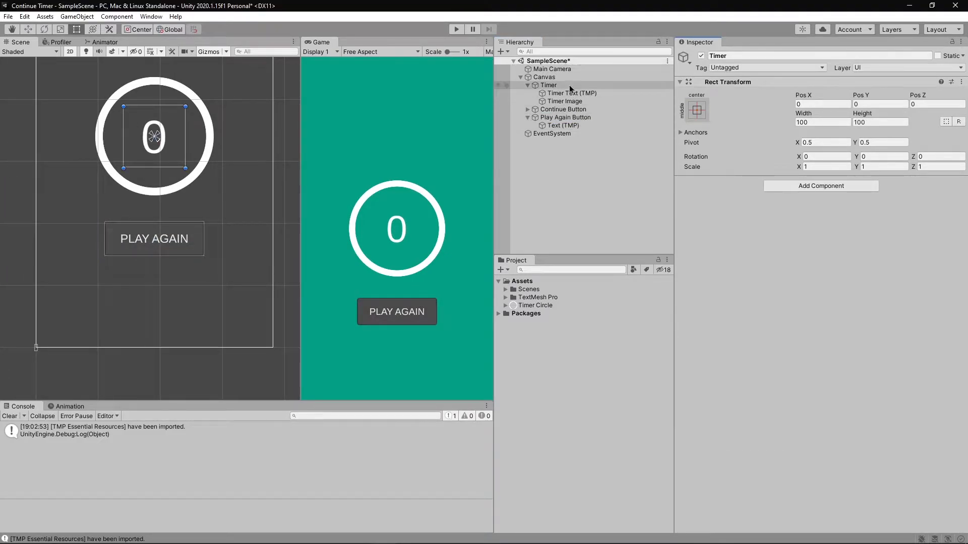
Step: Inspect the Timer Image and text, then deactivate the Play Again Button while keeping Timer and Continue visible
{"action": "left_click", "coordinate": [564, 101]}
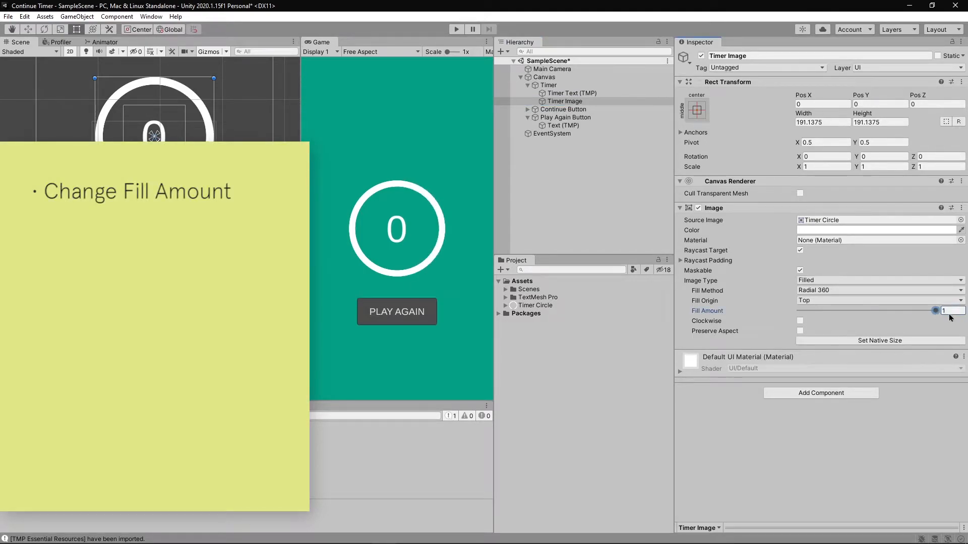
{"action": "left_click", "coordinate": [570, 93]}
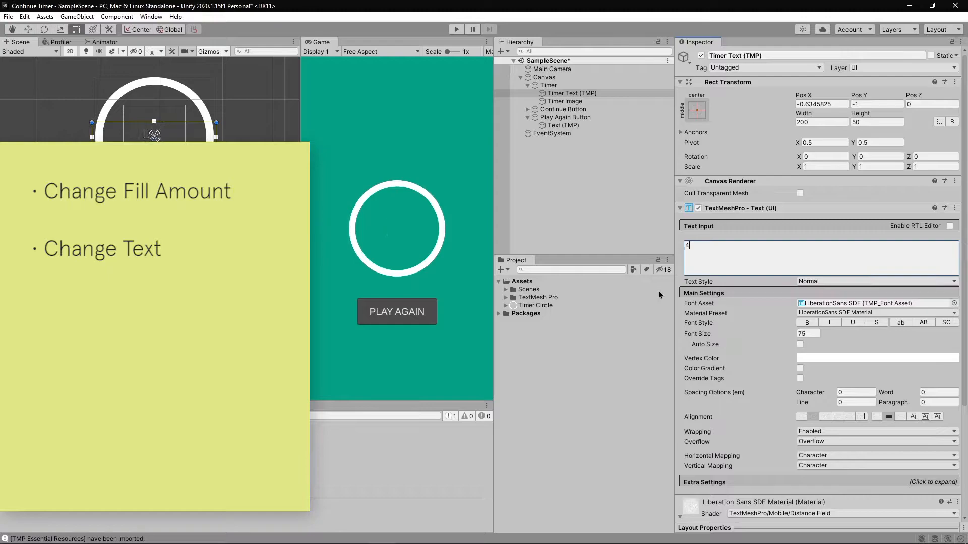
{"action": "left_click", "coordinate": [563, 109]}
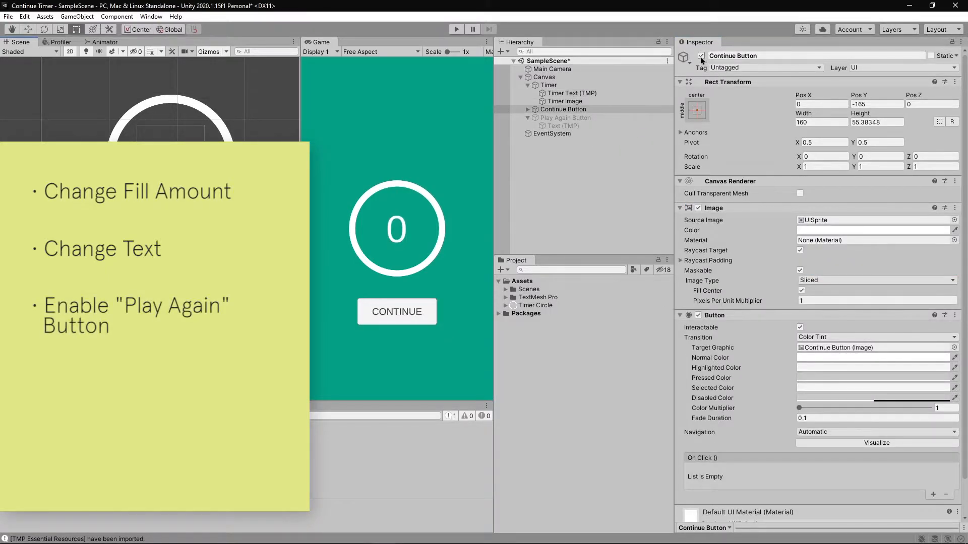
{"action": "left_click", "coordinate": [547, 84]}
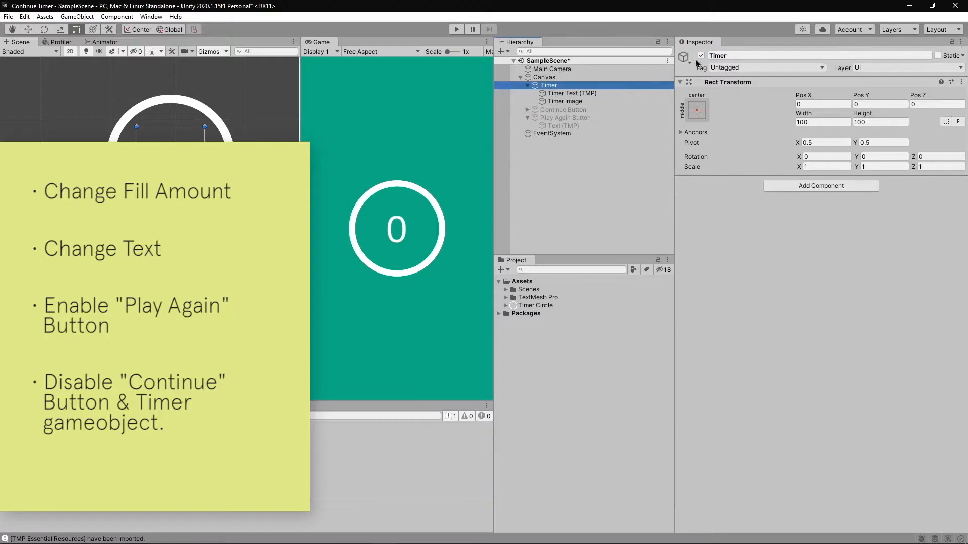
{"action": "left_click", "coordinate": [564, 118]}
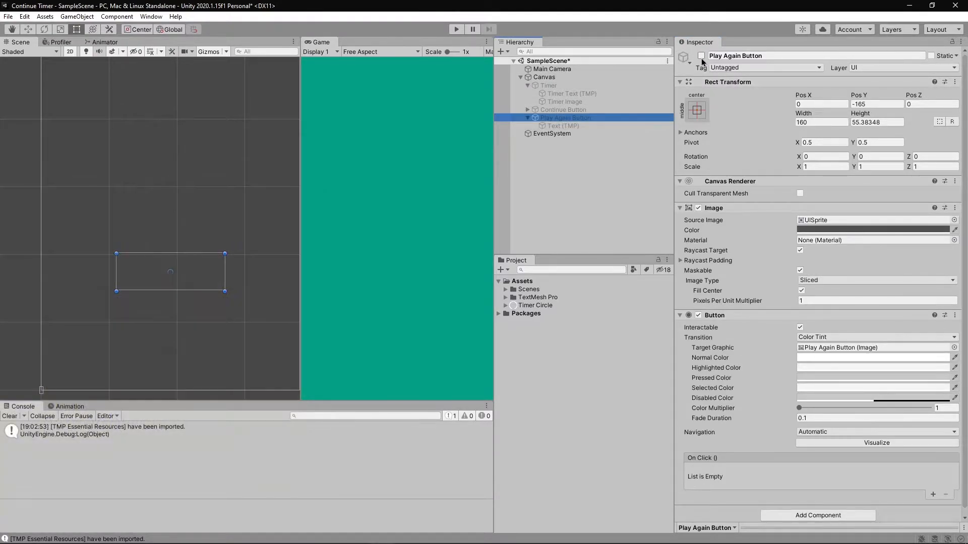
{"action": "left_click", "coordinate": [546, 85]}
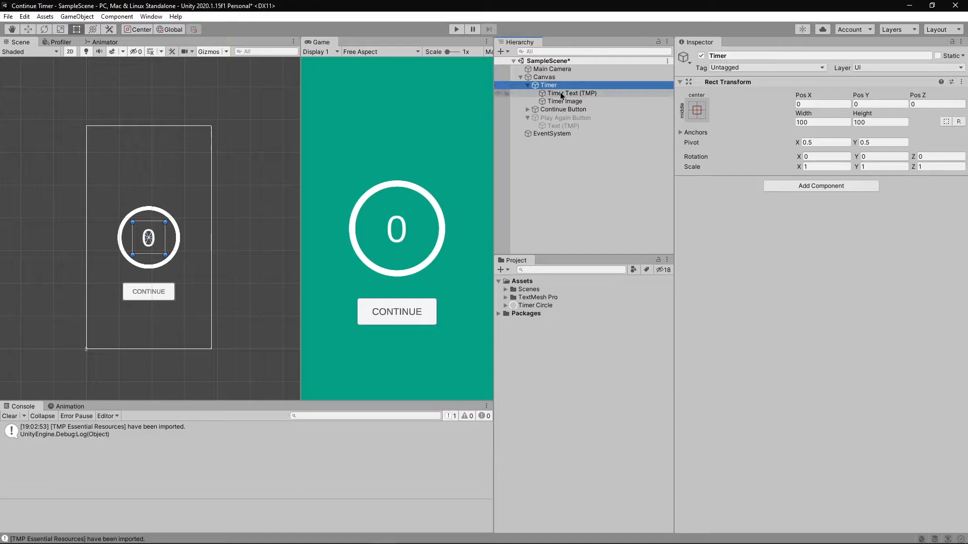
Step: Attach a new ContinueTimer script component to the Timer object and open it
{"action": "left_click", "coordinate": [820, 185]}
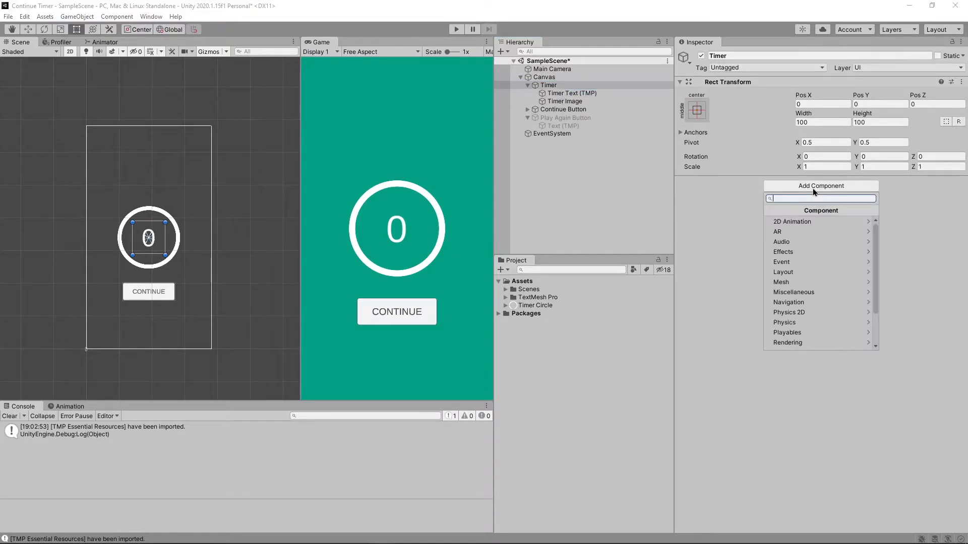
{"action": "type", "text": "ContinueTimer"}
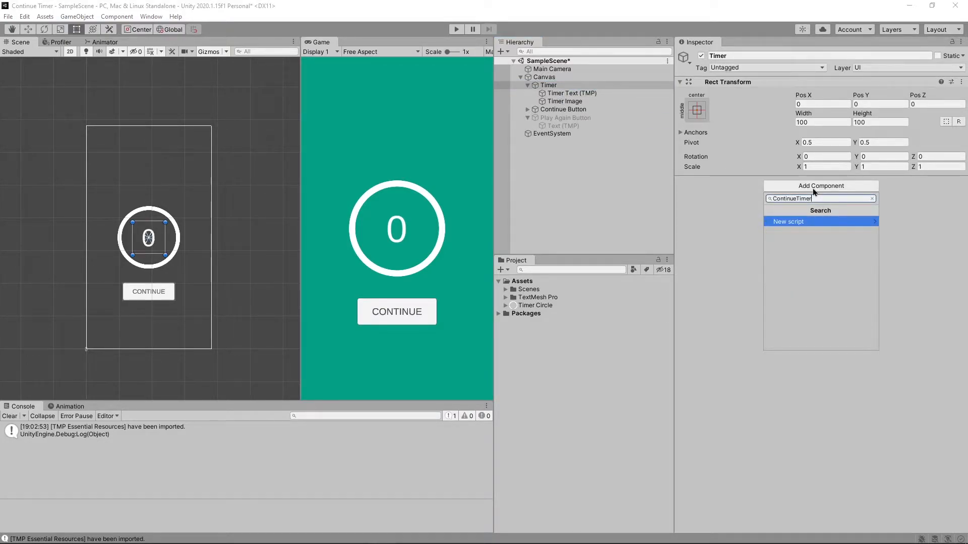
{"action": "left_click", "coordinate": [789, 222]}
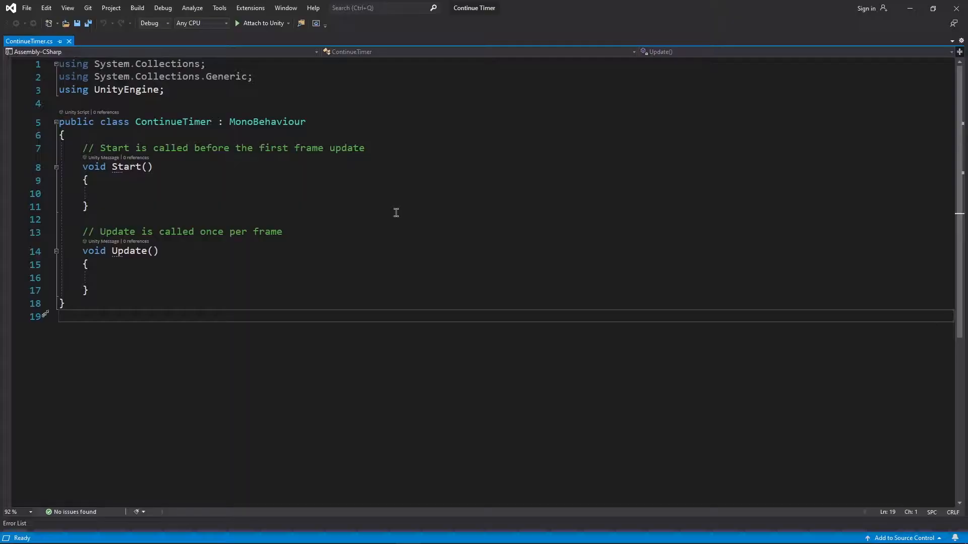
Step: Replace the System.Collections.Generic using with UnityEngine.UI and TMPro namespaces
{"action": "left_click", "coordinate": [155, 76]}
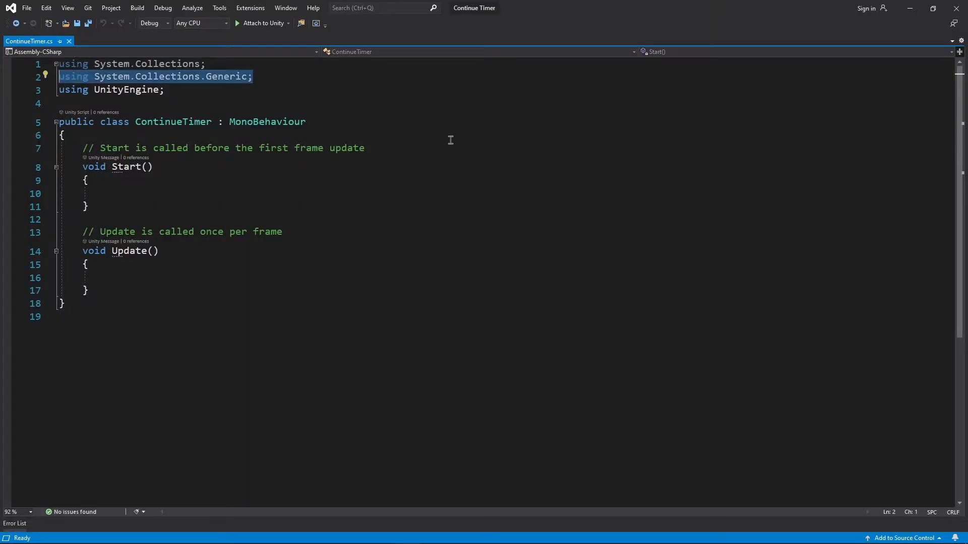
{"action": "key", "text": "Delete"}
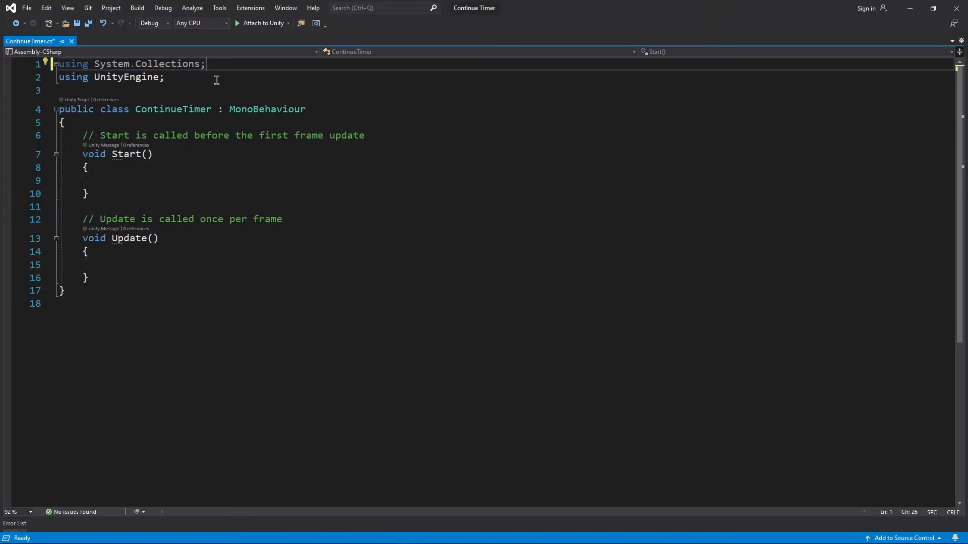
{"action": "type", "text": "using UnityEngine.UI;"}
{"action": "type", "text": "using TMPro;"}
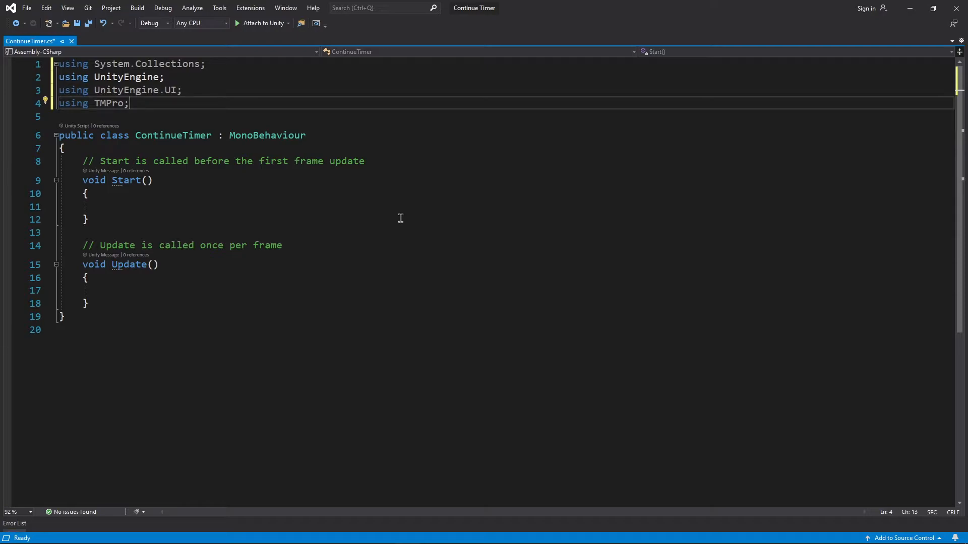
{"action": "key", "text": "enter"}
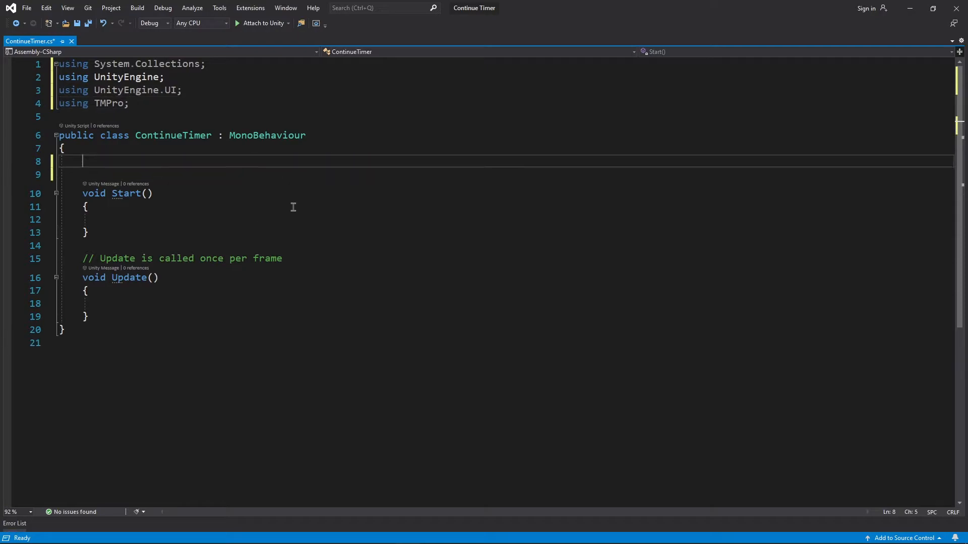
Step: Declare serialized timerValue, timerCircle, timerText, continueButton, againButton fields plus int timerInt and float timerFloat
{"action": "type", "text": "[SerializeField] int timerValue;"}
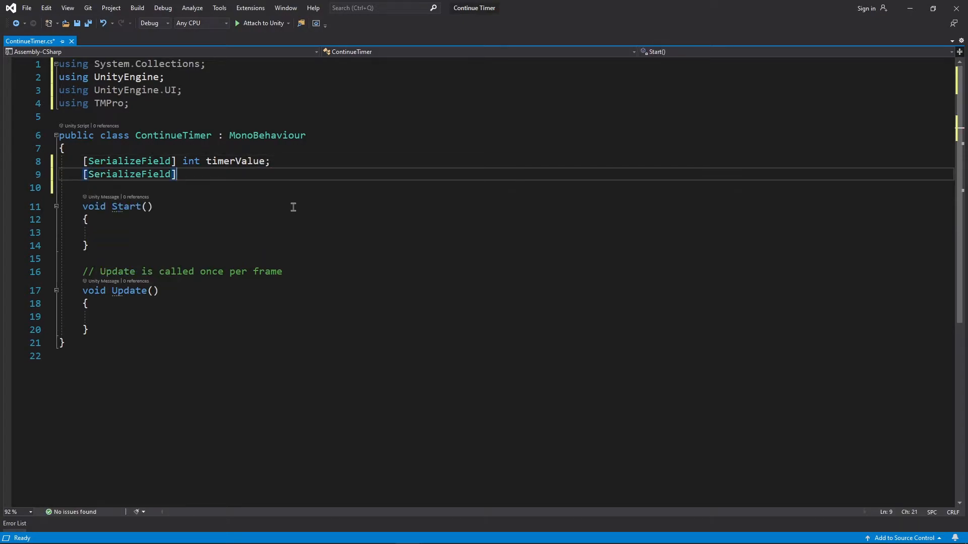
{"action": "type", "text": "Image timerCircle;"}
{"action": "type", "text": "int timerI"}
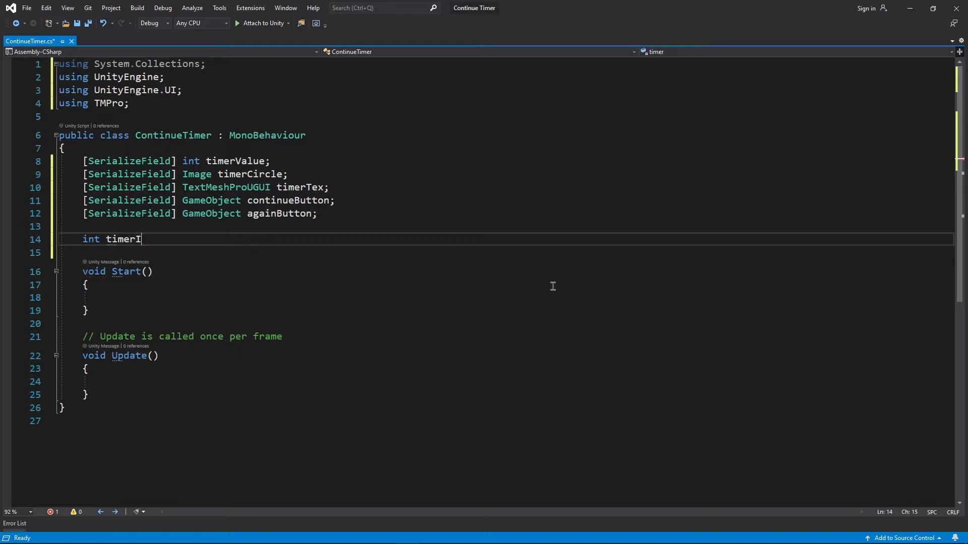
{"action": "type", "text": "nt;"}
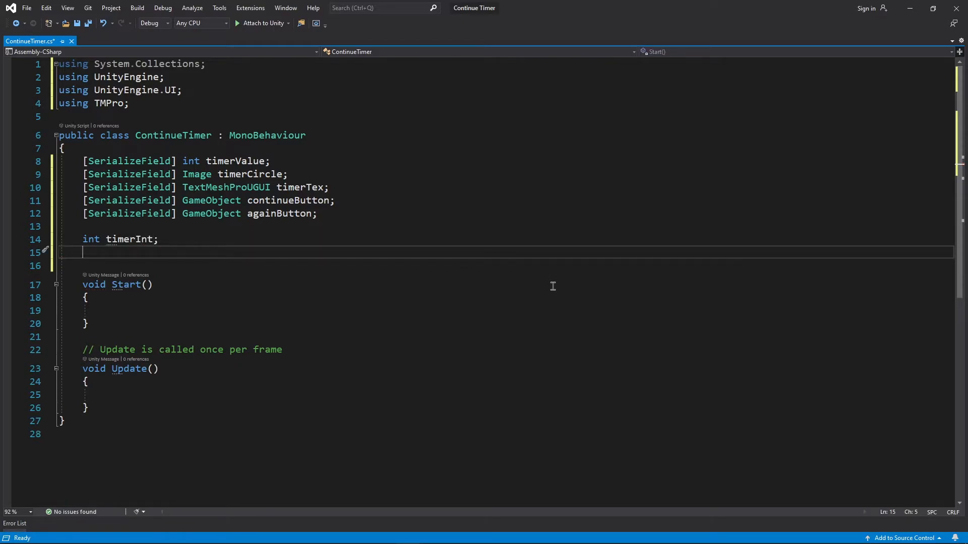
{"action": "type", "text": "float"}
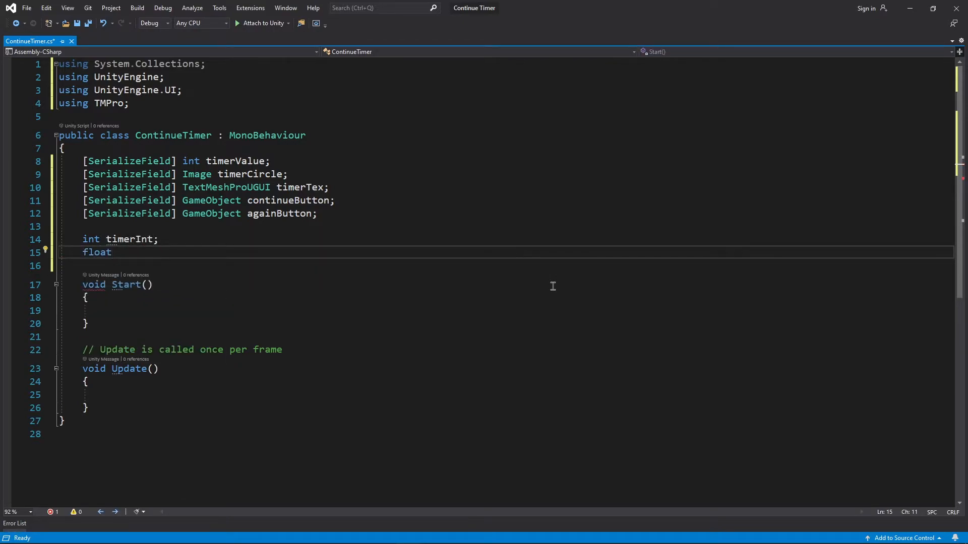
{"action": "type", "text": "timerFloatl"}
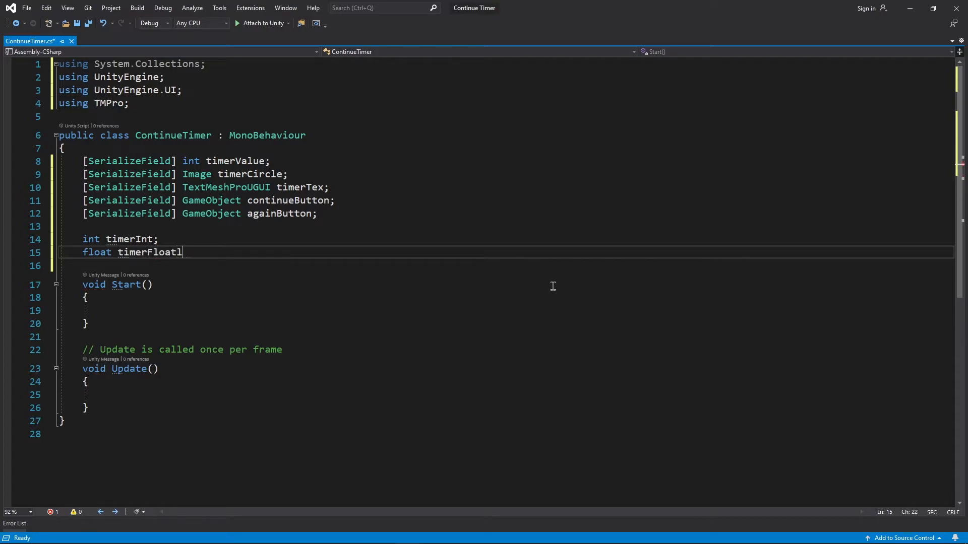
{"action": "type", "text": ";"}
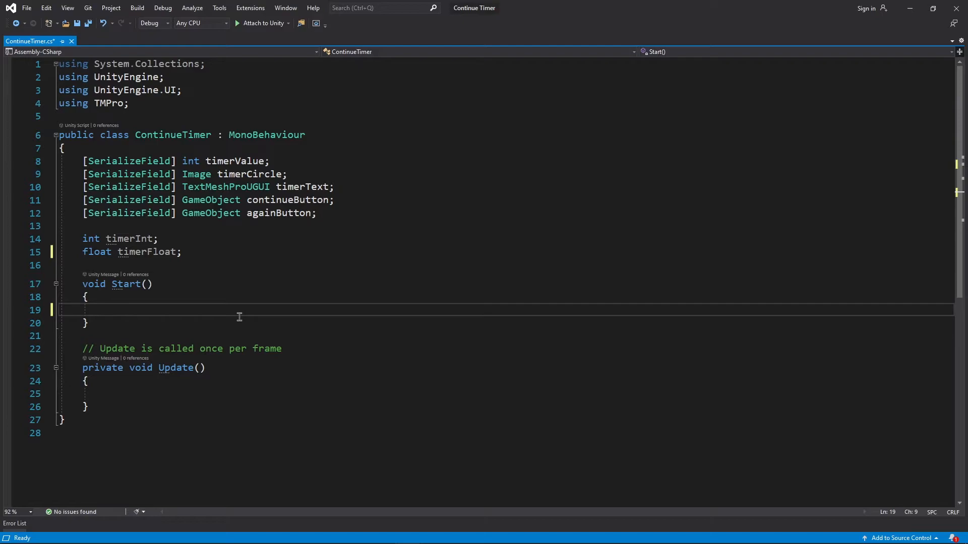
Step: In Start, copy timerValue into timerInt, timerFloat and timerText, activate continueButton and hide againButton
{"action": "type", "text": "timerInt = timerValue;"}
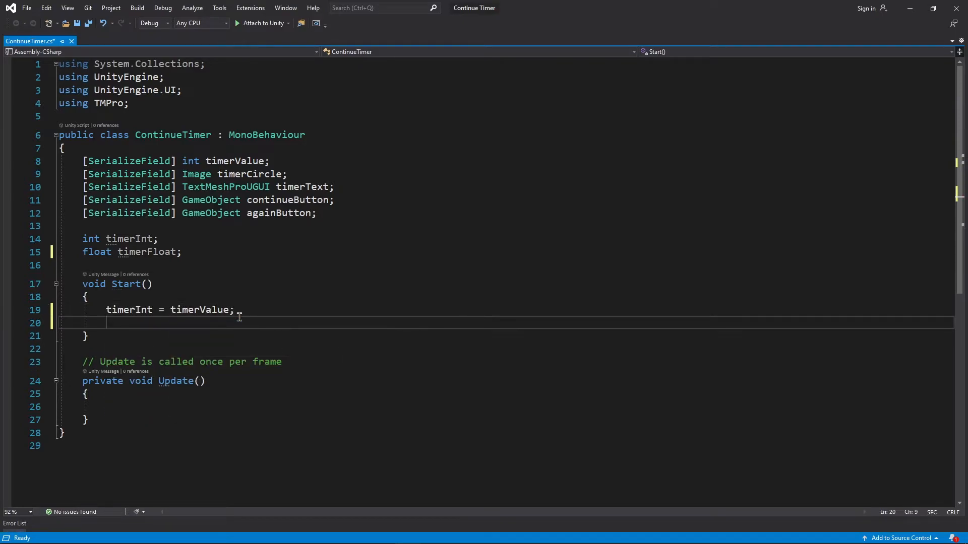
{"action": "type", "text": "timerFloat ="}
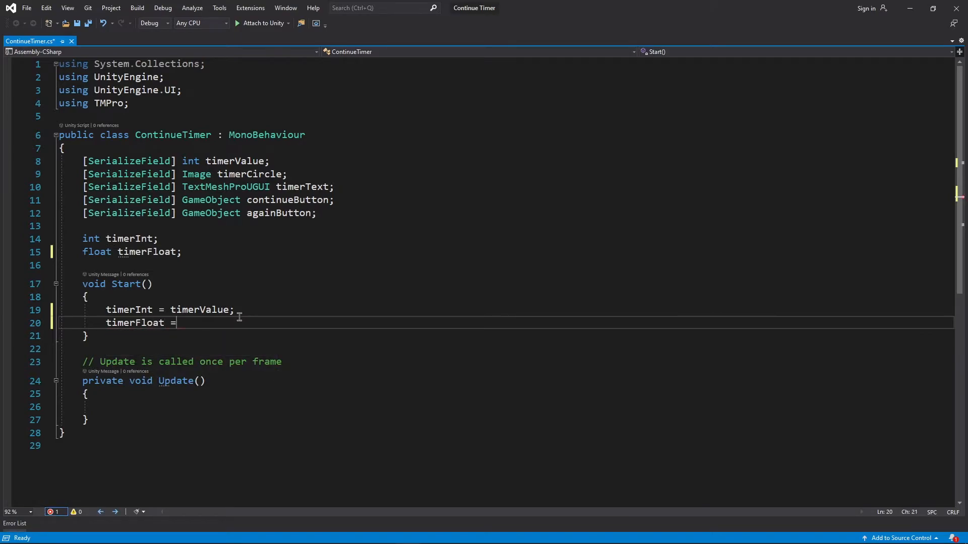
{"action": "type", "text": "(float)timerv"}
{"action": "type", "text": "timerText"}
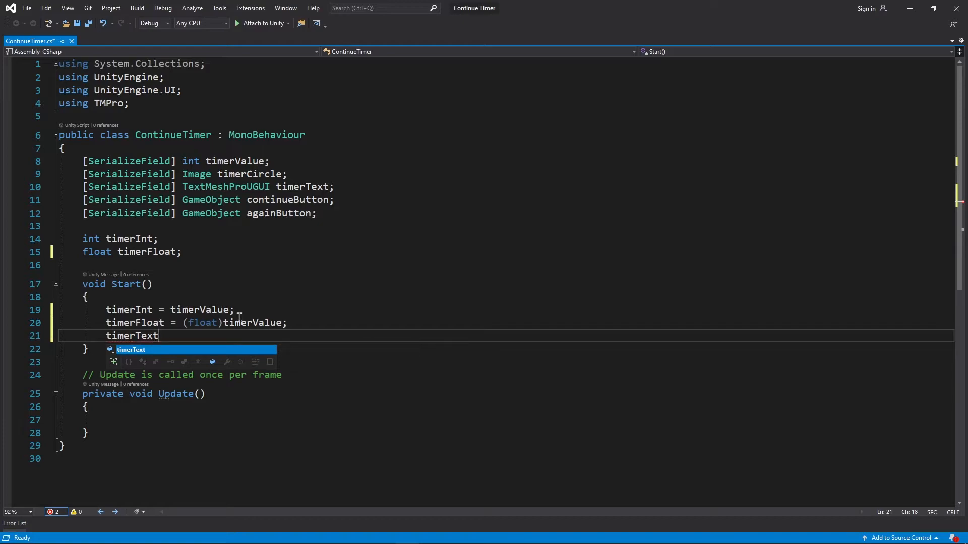
{"action": "type", "text": ".text = timerValue.ToString();"}
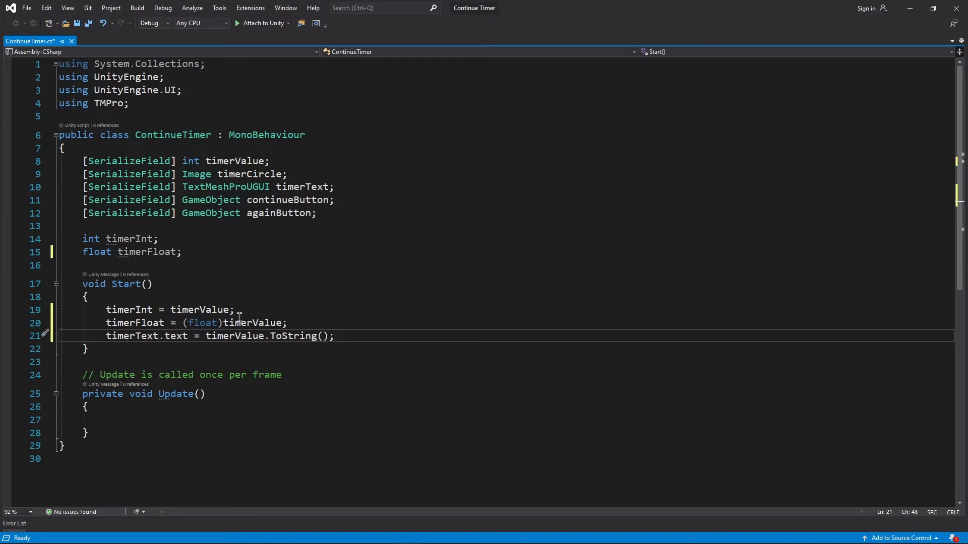
{"action": "type", "text": "continueButton.SetActive(true);"}
{"action": "type", "text": "againButton.SetActive(false);"}
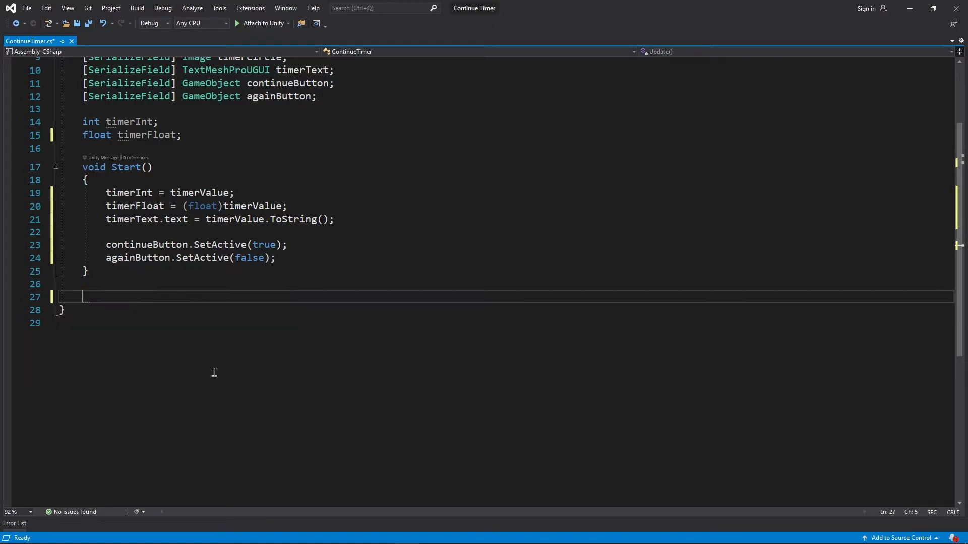
Step: Declare empty StartCountdown, StopCountdown and Countdown coroutine methods plus an IEnumerator coroutine field assigned in Start
{"action": "type", "text": "public void StartCountdown("}
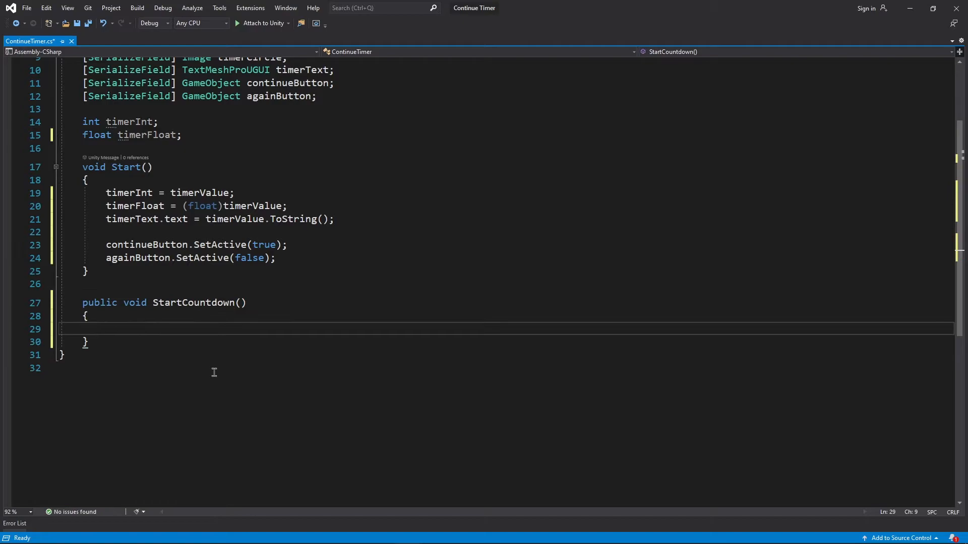
{"action": "type", "text": "public void StopCountdown("}
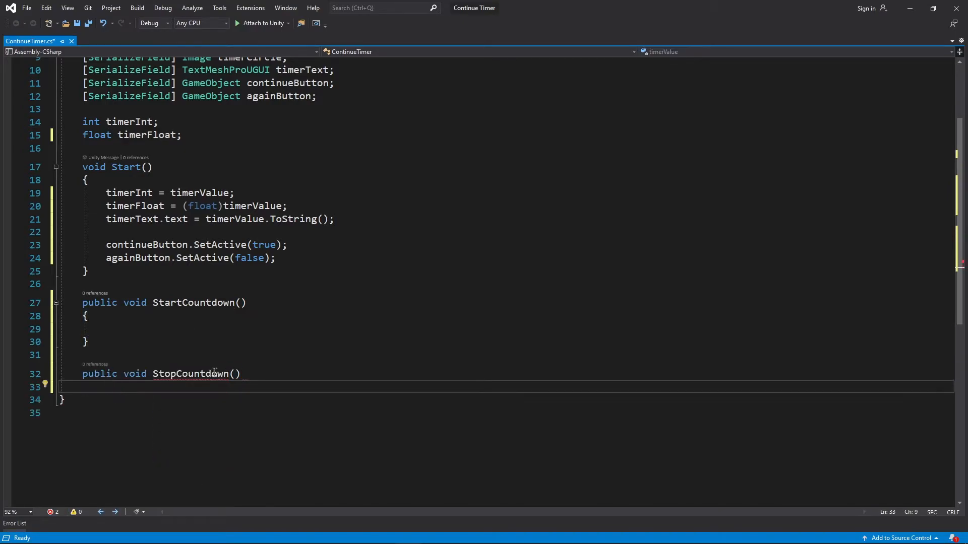
{"action": "type", "text": "IEnumerator Countdown("}
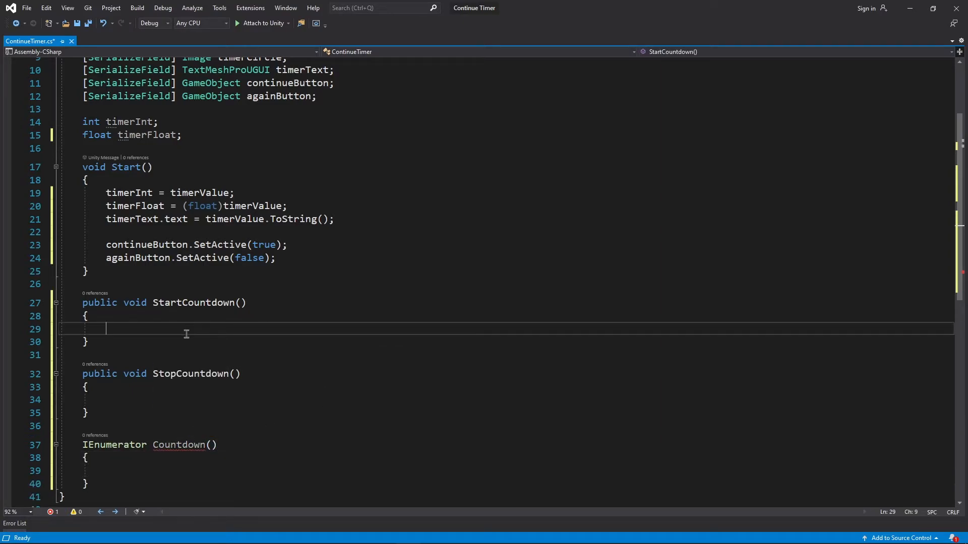
{"action": "type", "text": "Ie"}
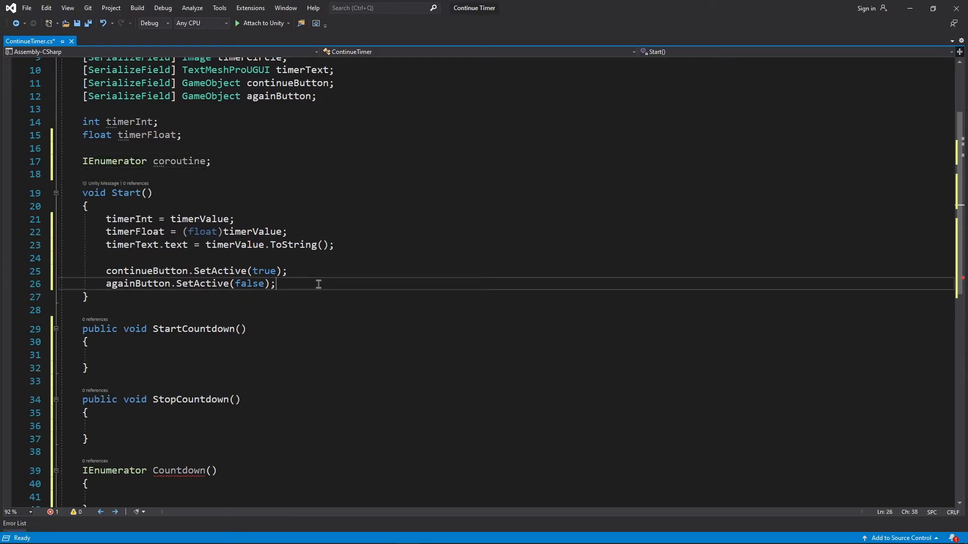
{"action": "type", "text": "coroutine ="}
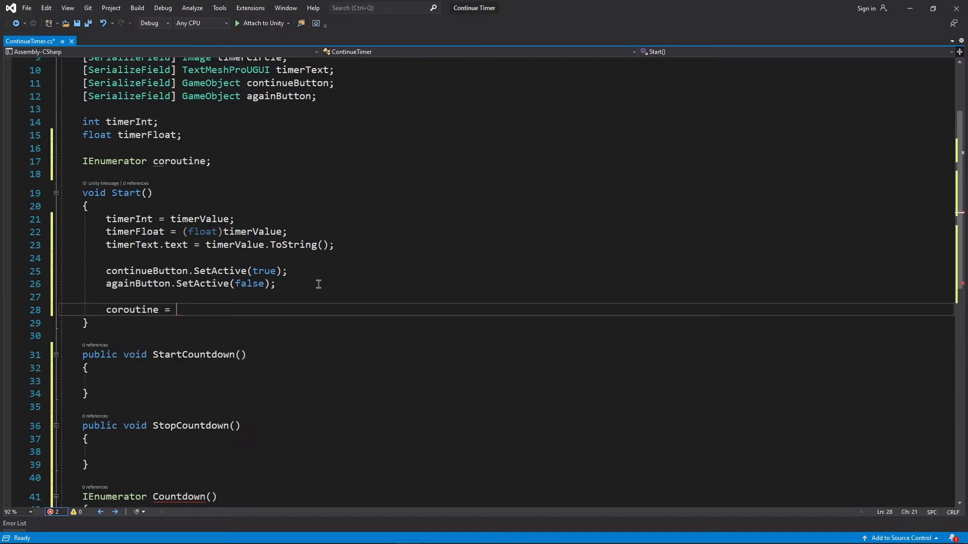
Step: Assign coroutine = Countdown() and have StartCountdown start it and StopCountdown stop it
{"action": "type", "text": "Countdown();"}
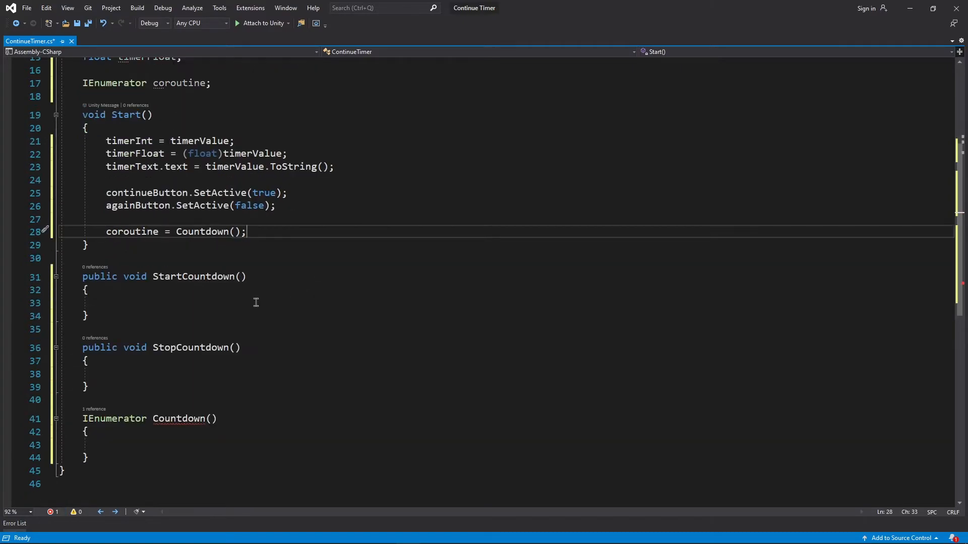
{"action": "type", "text": "StartCoroutine(coroutine);"}
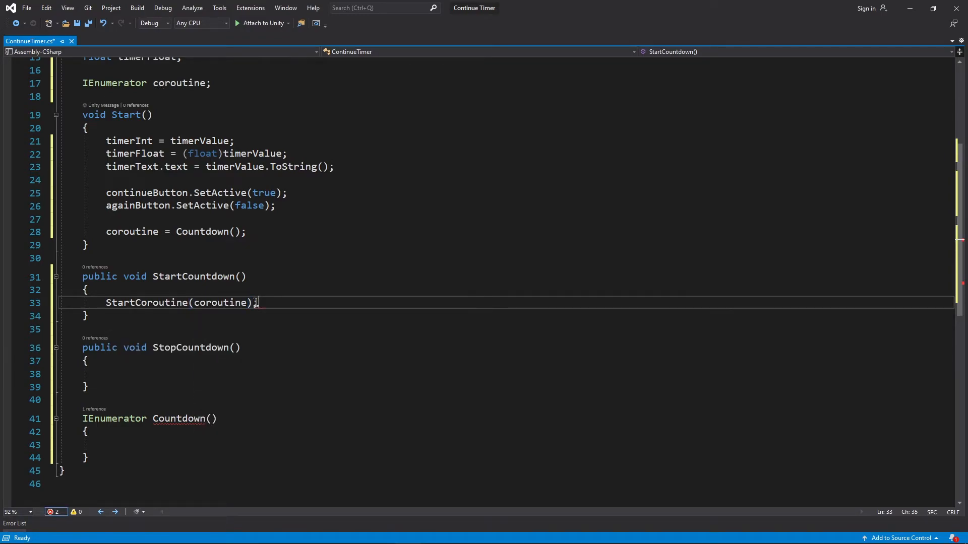
{"action": "type", "text": "StopCoroutine("}
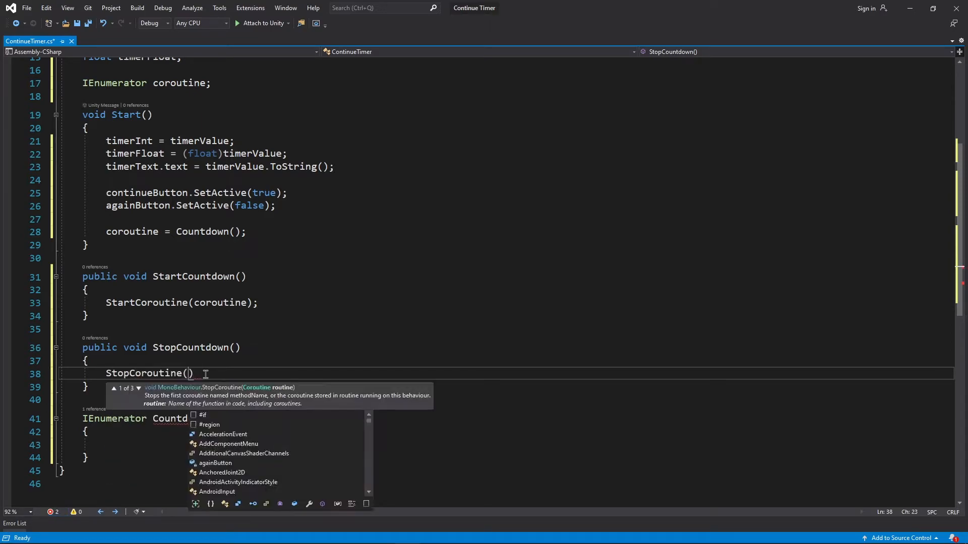
{"action": "type", "text": "coroutine"}
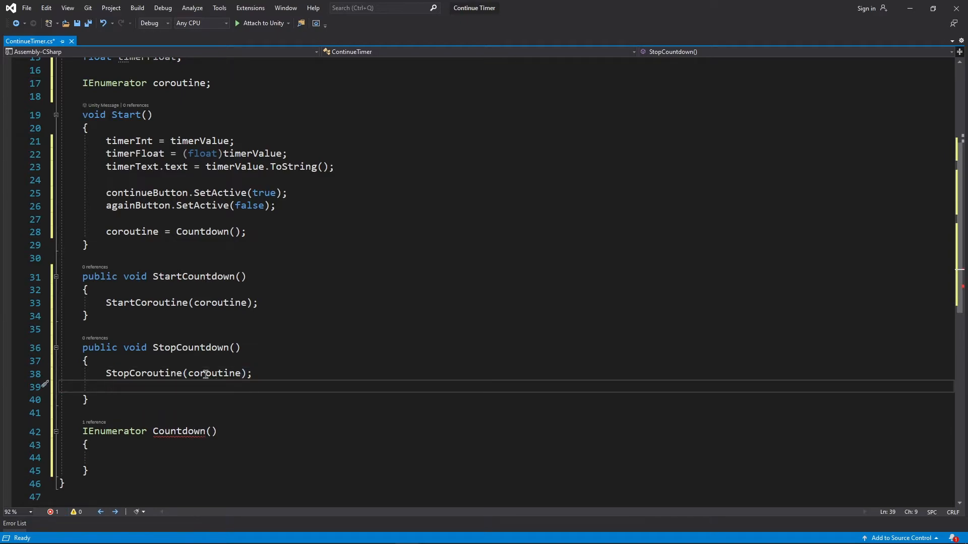
Step: In StopCountdown hide continueButton, show againButton, and begin Countdown's while loop
{"action": "type", "text": "continueButton.SetActive(false)"}
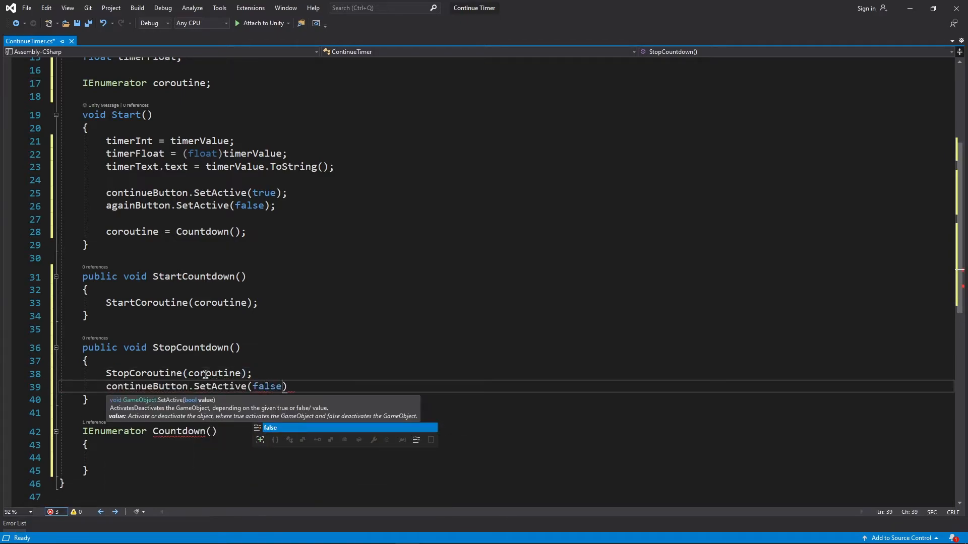
{"action": "type", "text": "againButton.SetActive(true)"}
{"action": "type", "text": "this.gameObject.SetActive(fa"}
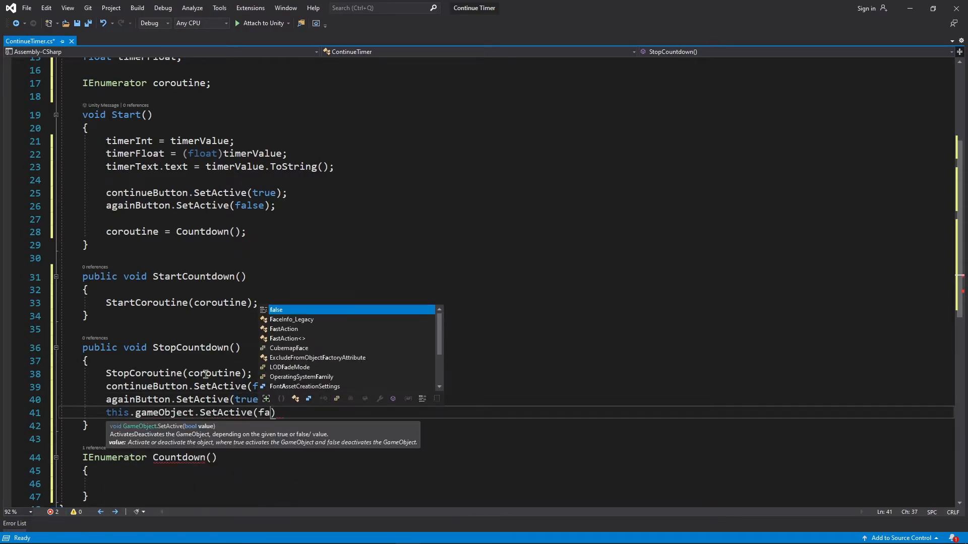
{"action": "type", "text": "while (timer"}
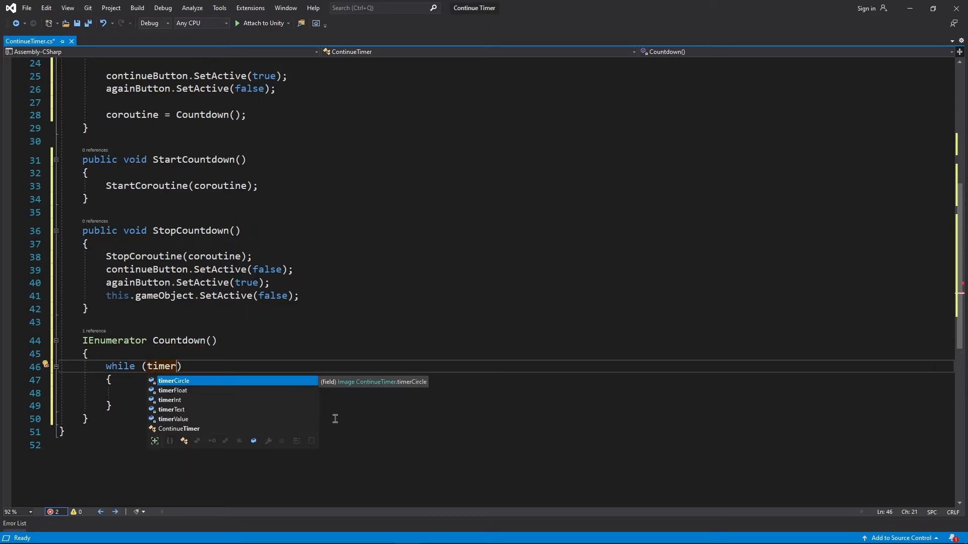
Step: Write while (timerFloat > 0) subtracting Time.deltaTime from timerFloat each frame
{"action": "type", "text": "Float > 0"}
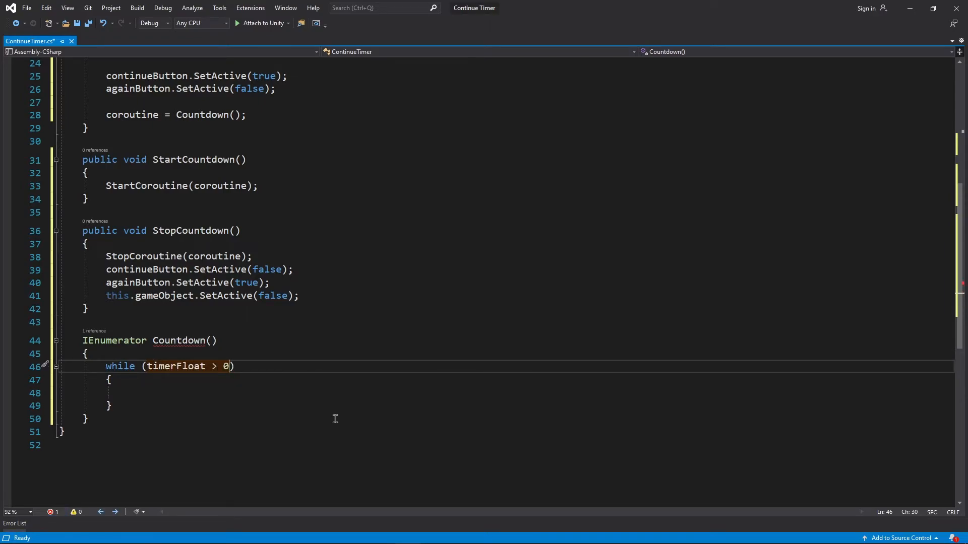
{"action": "type", "text": "timerf"}
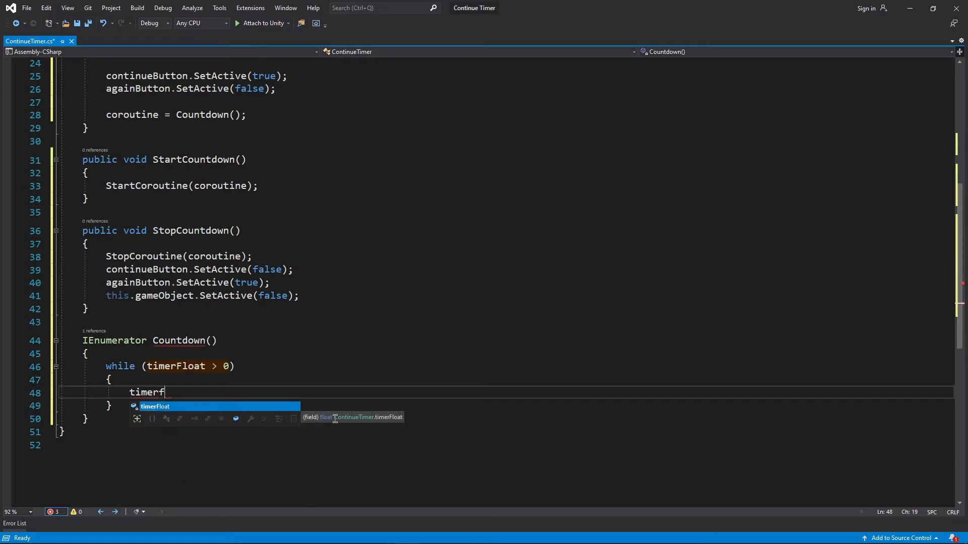
{"action": "type", "text": "loat -= Time.deltaTime;"}
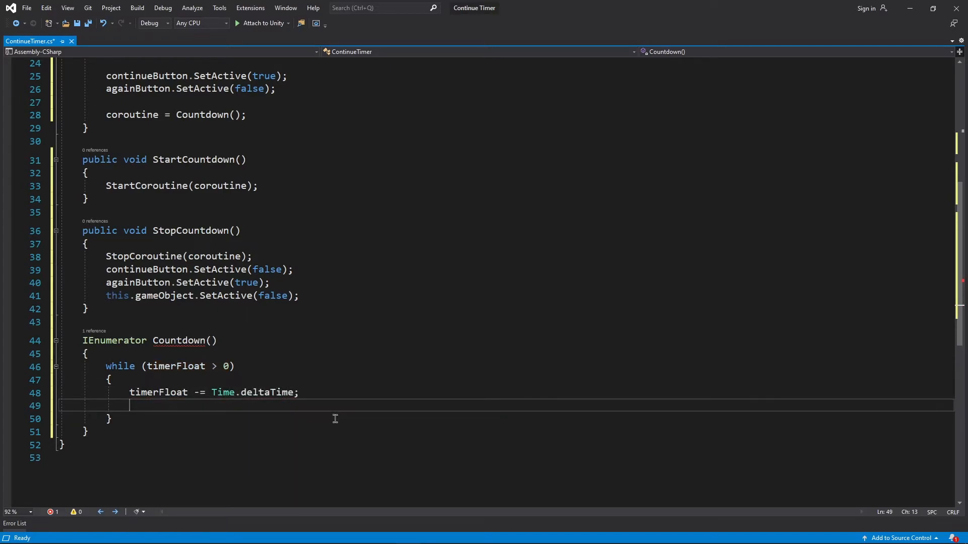
{"action": "type", "text": "time"}
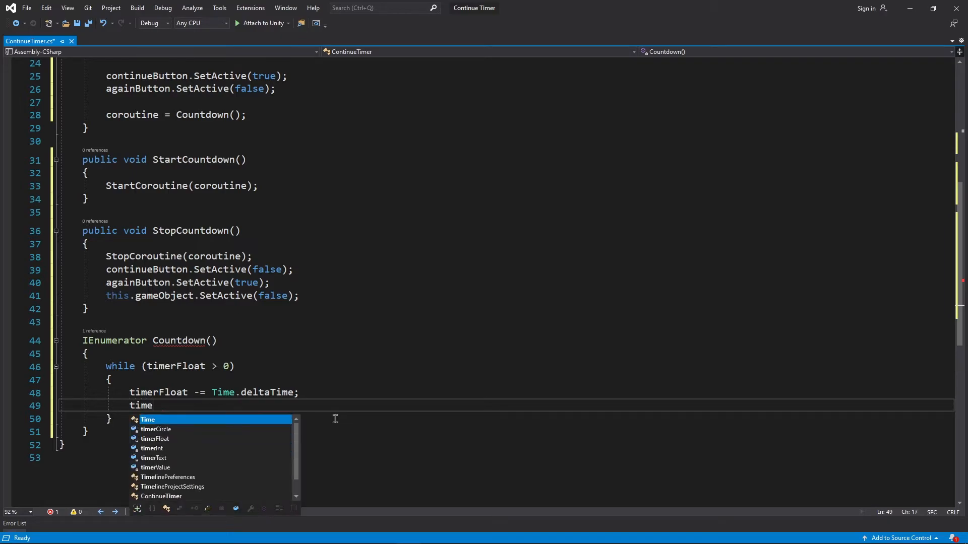
Step: Set timerCircle.fillAmount = timerFloat / timerValue inside the loop
{"action": "type", "text": "rCircle.fillAmount="}
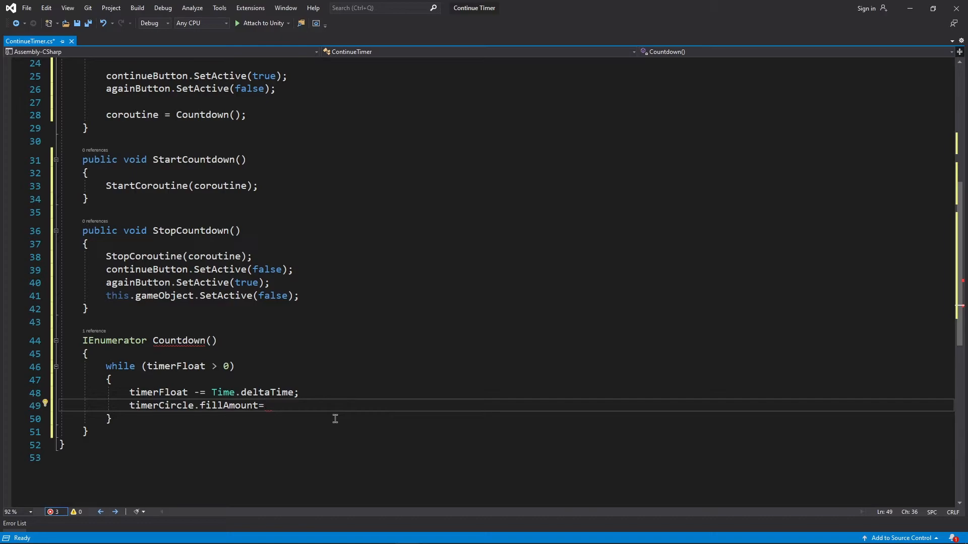
{"action": "type", "text": "timerFloat / t"}
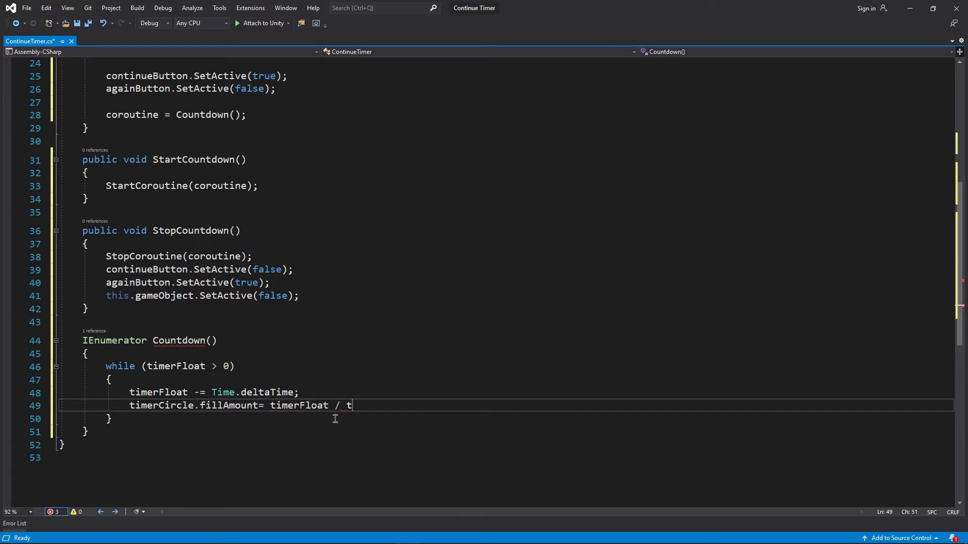
{"action": "type", "text": "imerValue;"}
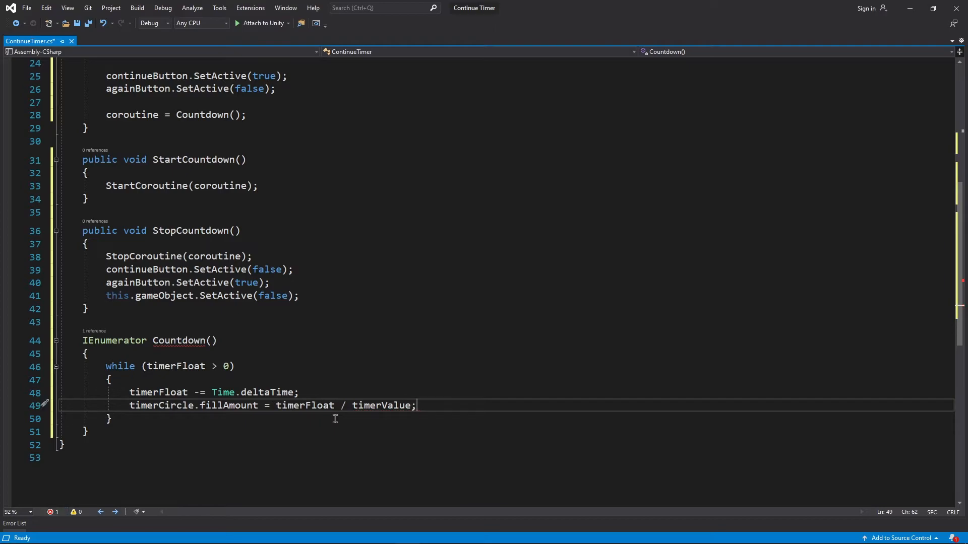
{"action": "mouse_move", "coordinate": [426, 435]}
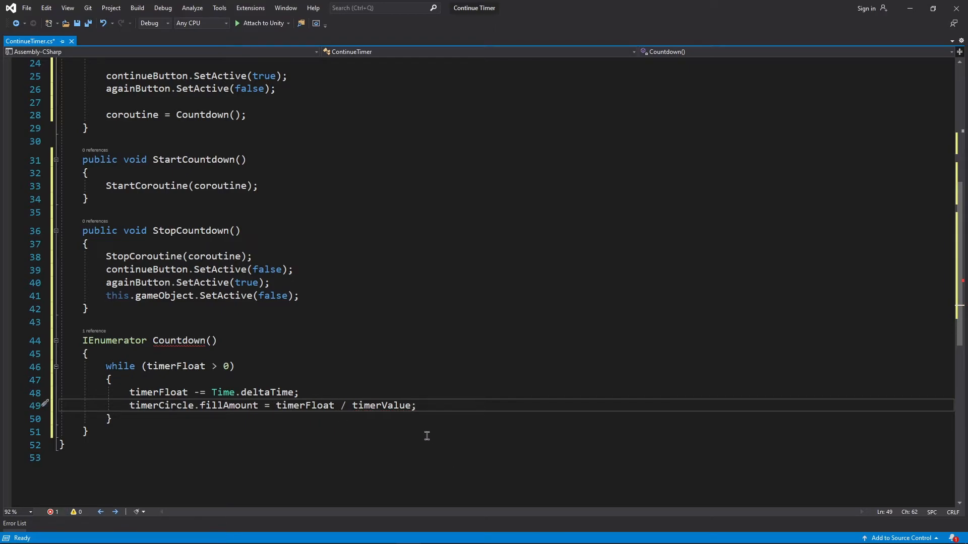
{"action": "scroll", "scroll_direction": "down", "scroll_amount": 3}
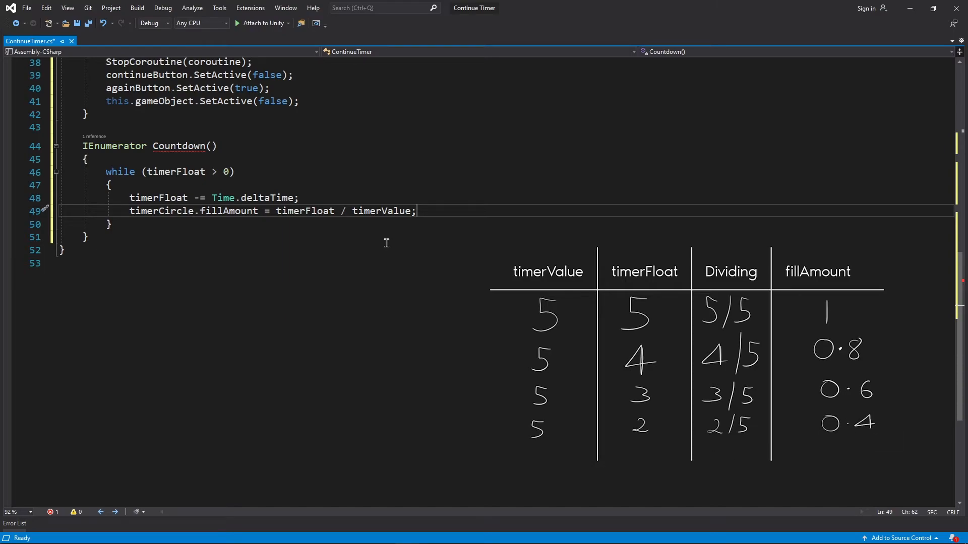
Step: Add if (timerInt > (int)timerFloat) check inside the while loop
{"action": "type", "text": "if"}
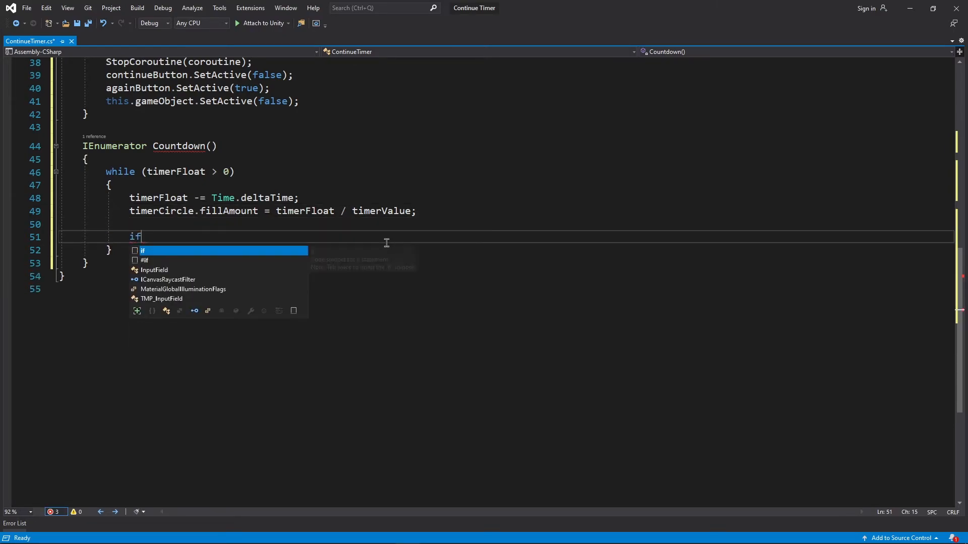
{"action": "type", "text": "(timerInt >"}
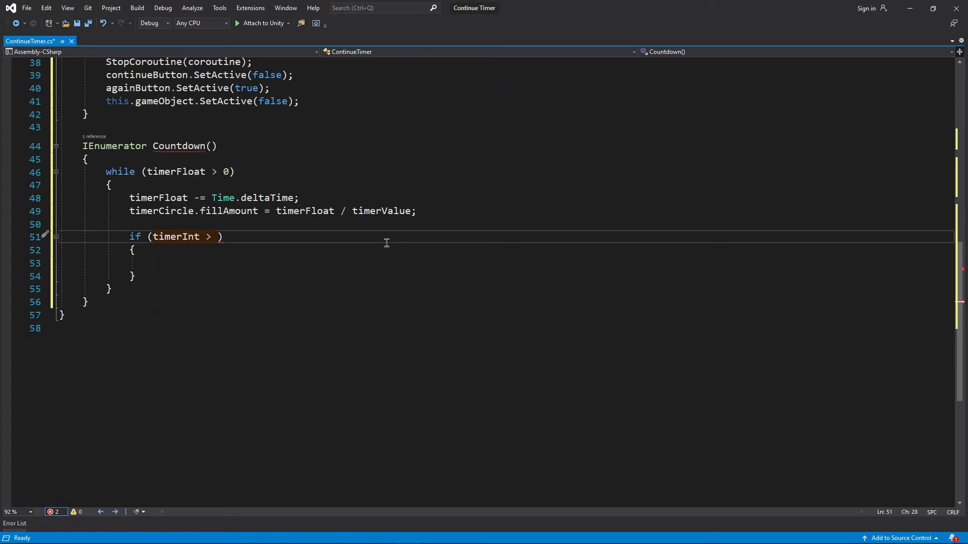
{"action": "type", "text": "(int)timerFloat"}
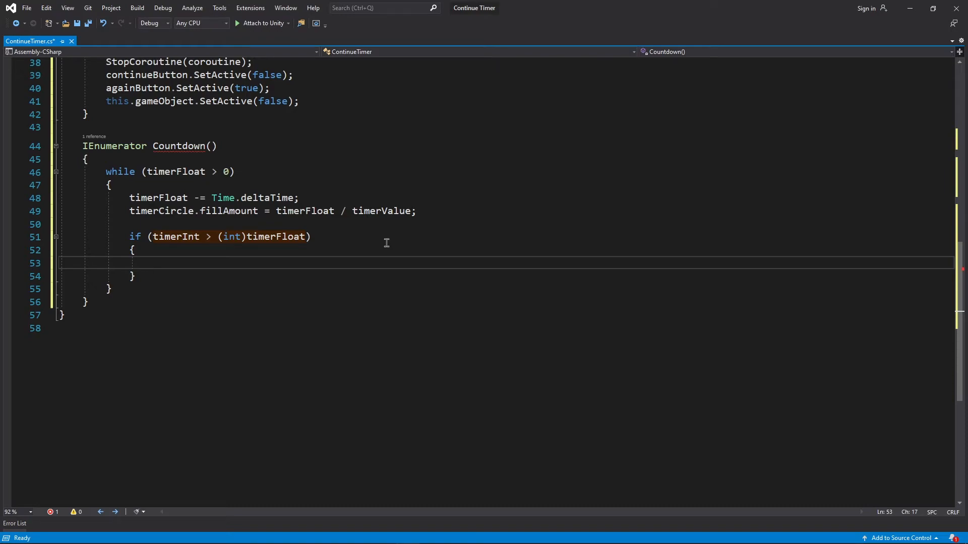
{"action": "left_click", "coordinate": [152, 263]}
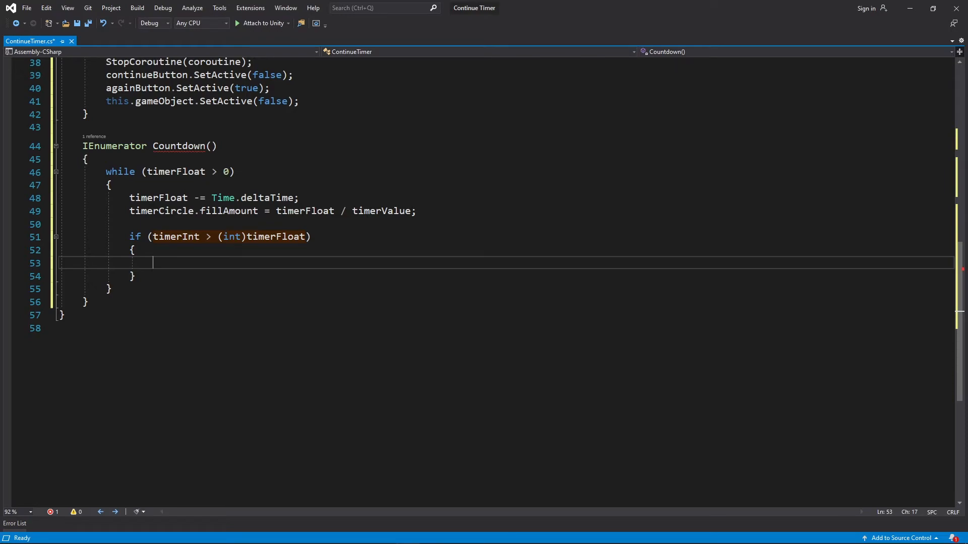
Step: Set timerText.text = timerInt.ToString(), decrement timerInt, and yield return null each frame
{"action": "type", "text": "timerText.text"}
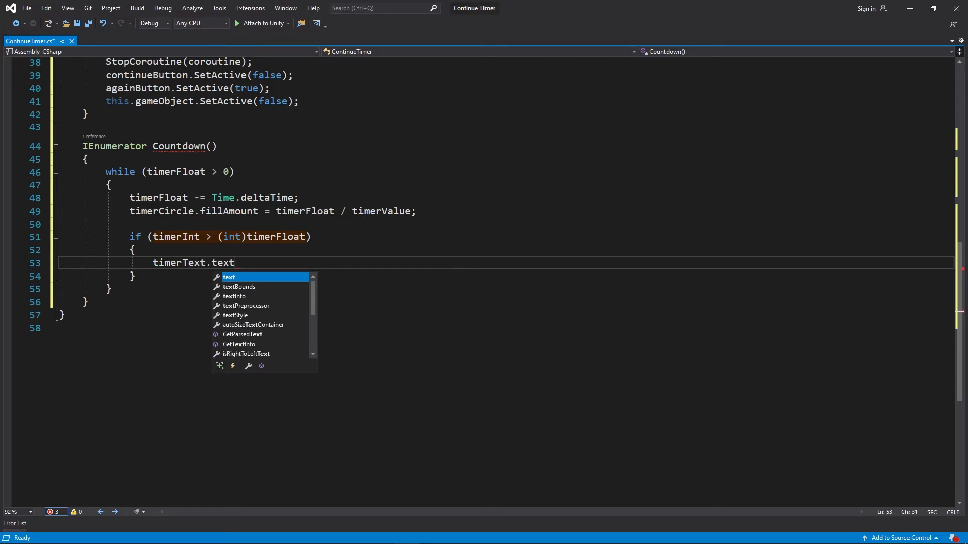
{"action": "type", "text": "= timerInt.ToString();"}
{"action": "type", "text": "yi"}
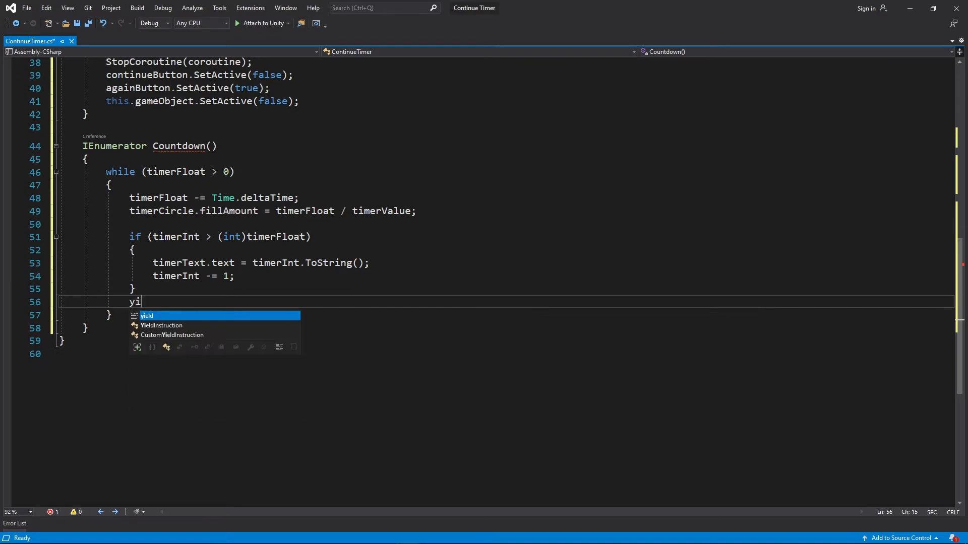
{"action": "type", "text": "eld return null;"}
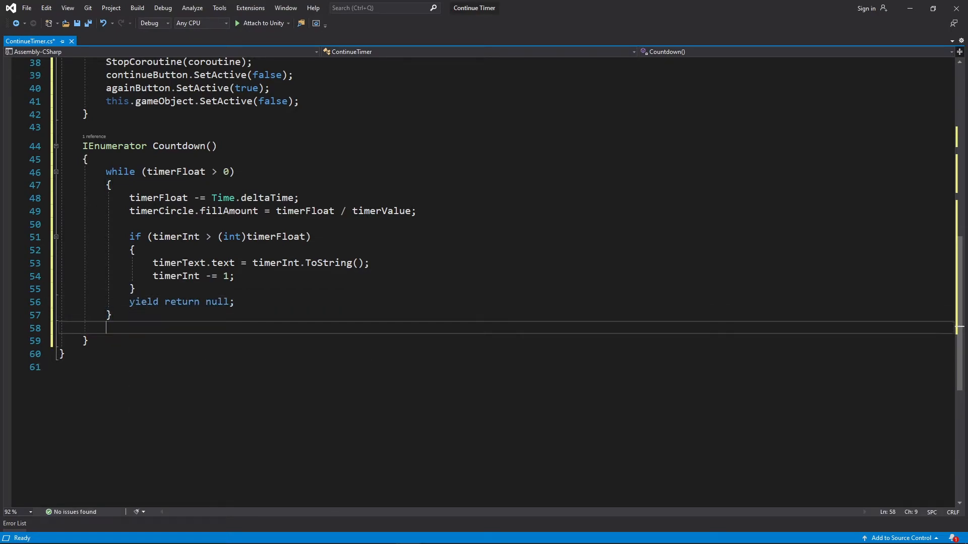
{"action": "type", "text": "Stop"}
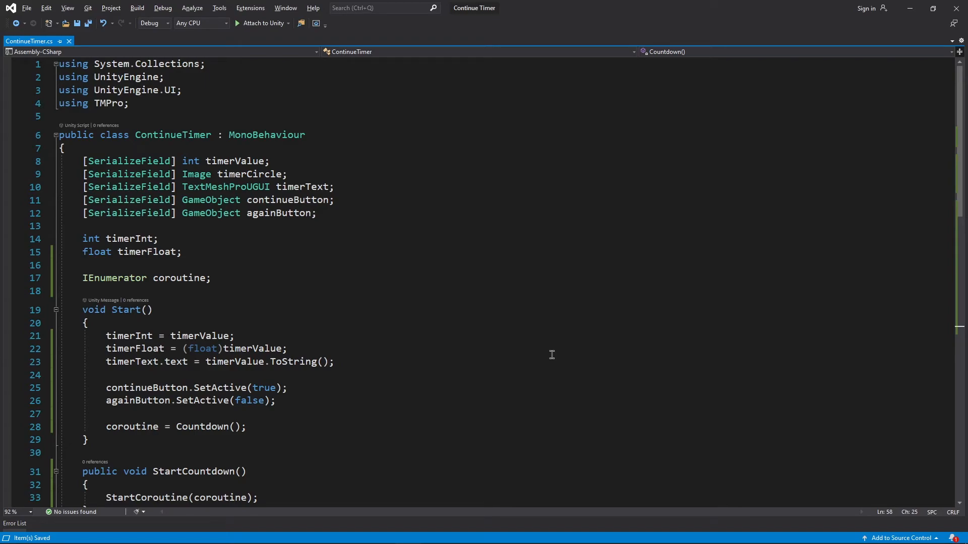
Step: Call StartCountdown() in Start with a demo comment and add yield return new WaitForSeconds(2) atop Countdown
{"action": "scroll", "scroll_direction": "down", "scroll_amount": 3}
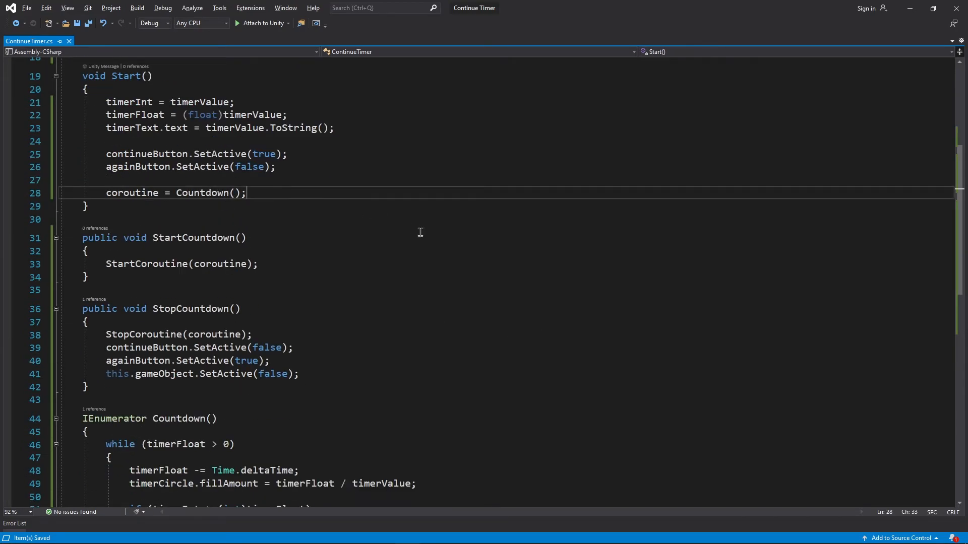
{"action": "type", "text": "StartCountdown"}
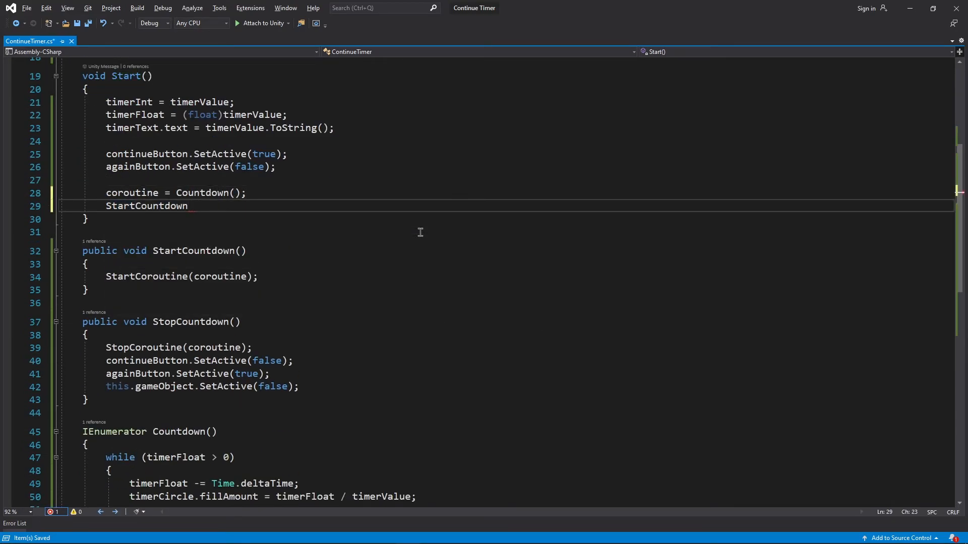
{"action": "type", "text": "(); // For the sake of showcasing it's working. YOU DON'T NEED THIS LINE."}
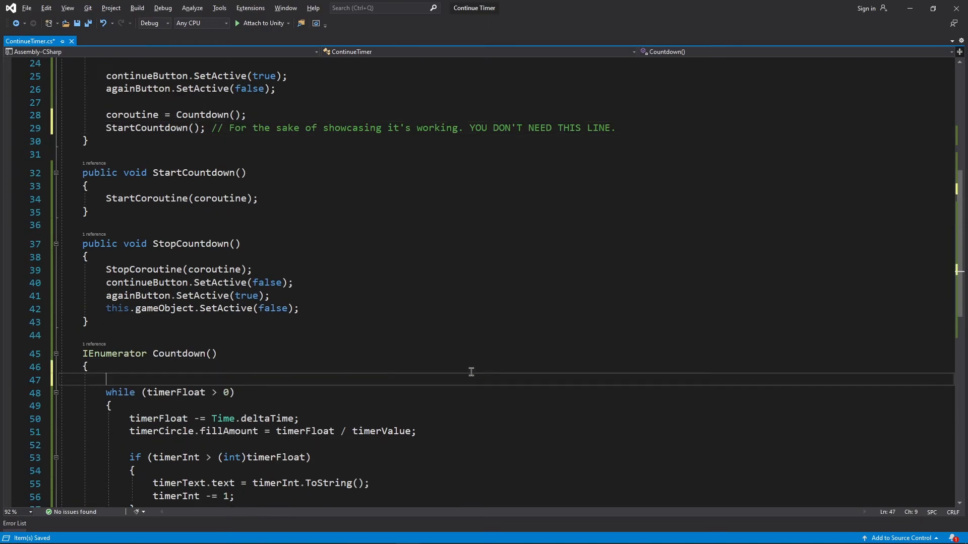
{"action": "type", "text": "yield return new wa"}
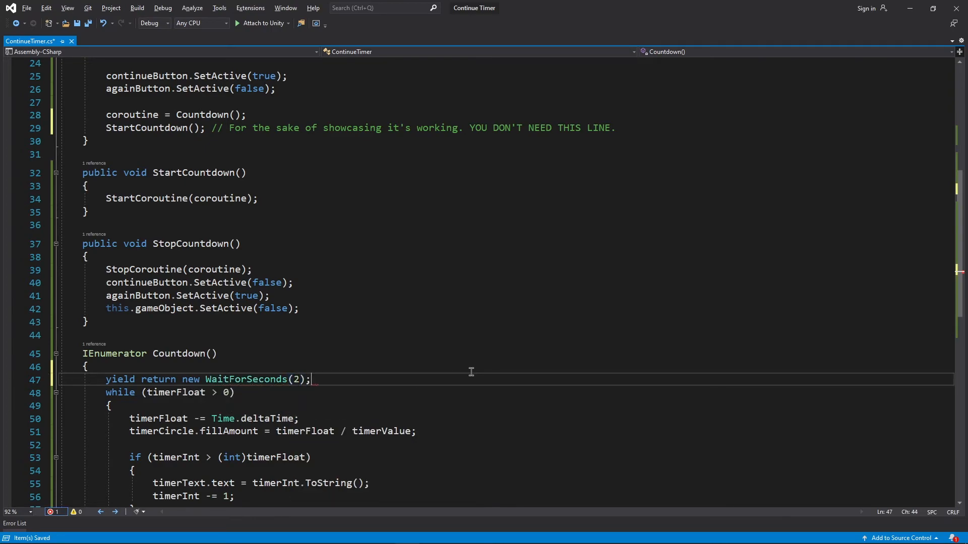
{"action": "type", "text": "// For the"}
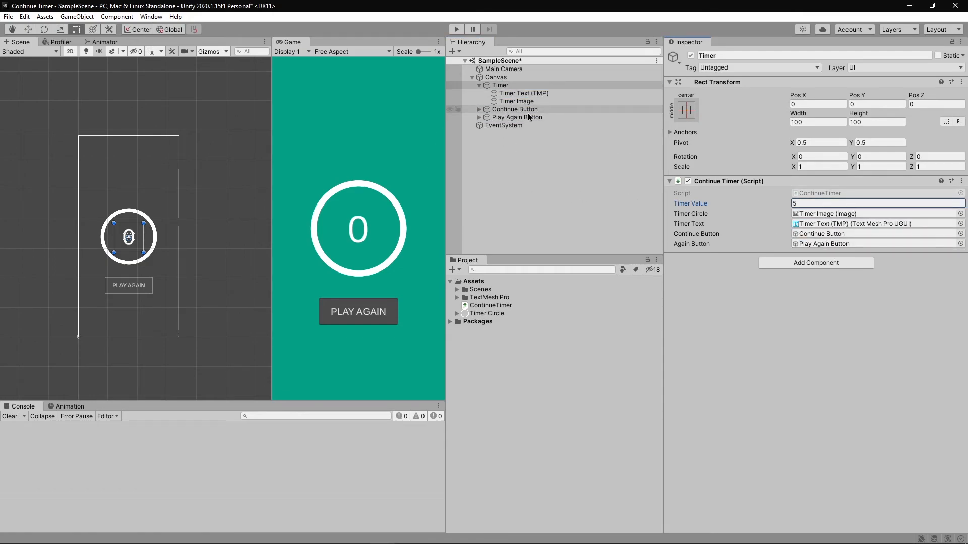
Step: Wire Continue Button's On Click to ContinueTimer.StopCountdown on the Timer object
{"action": "left_click", "coordinate": [513, 109]}
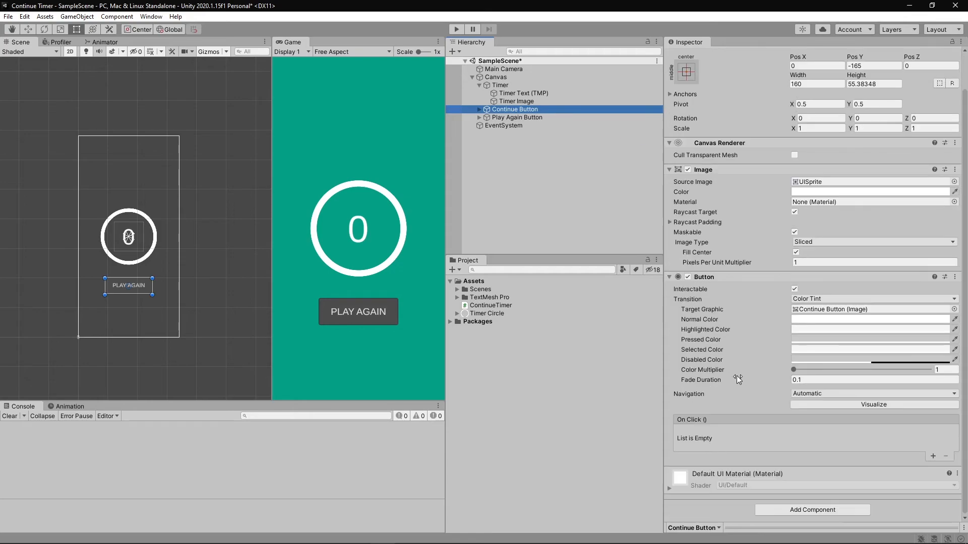
{"action": "left_click", "coordinate": [934, 456]}
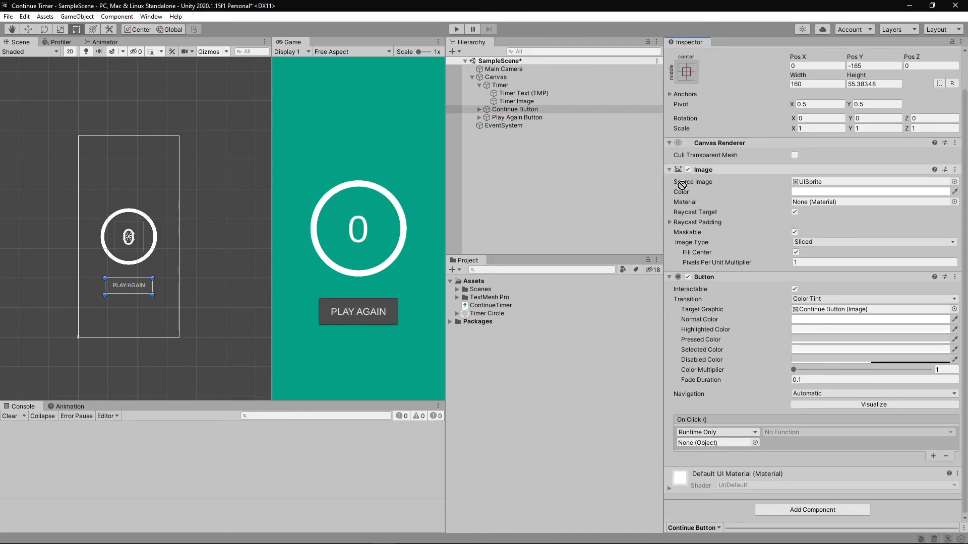
{"action": "left_click", "coordinate": [858, 433]}
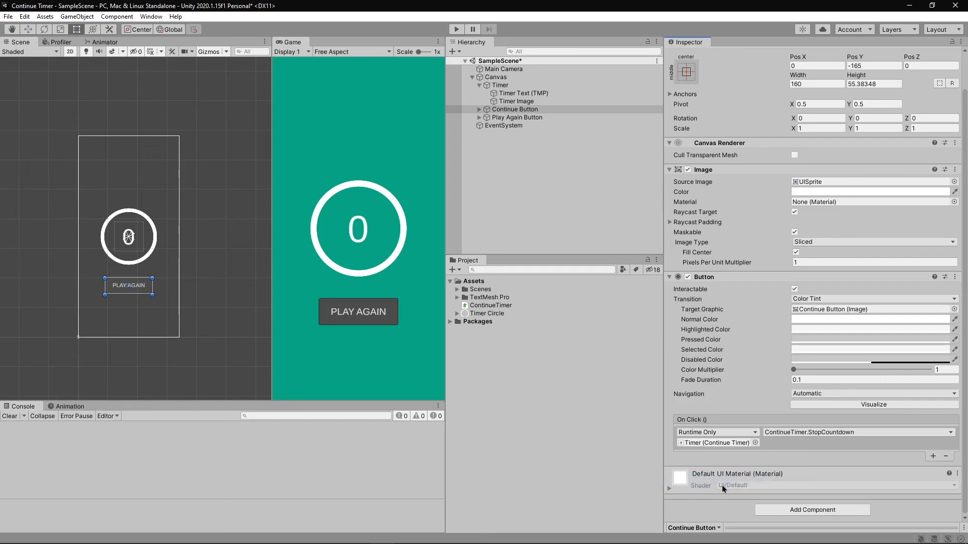
{"action": "mouse_move", "coordinate": [934, 463]}
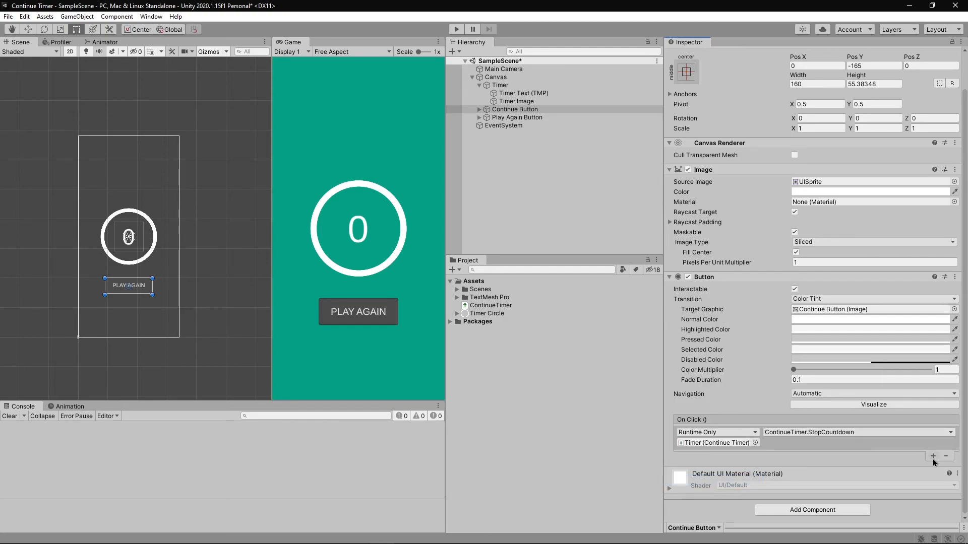
{"action": "mouse_move", "coordinate": [933, 457]}
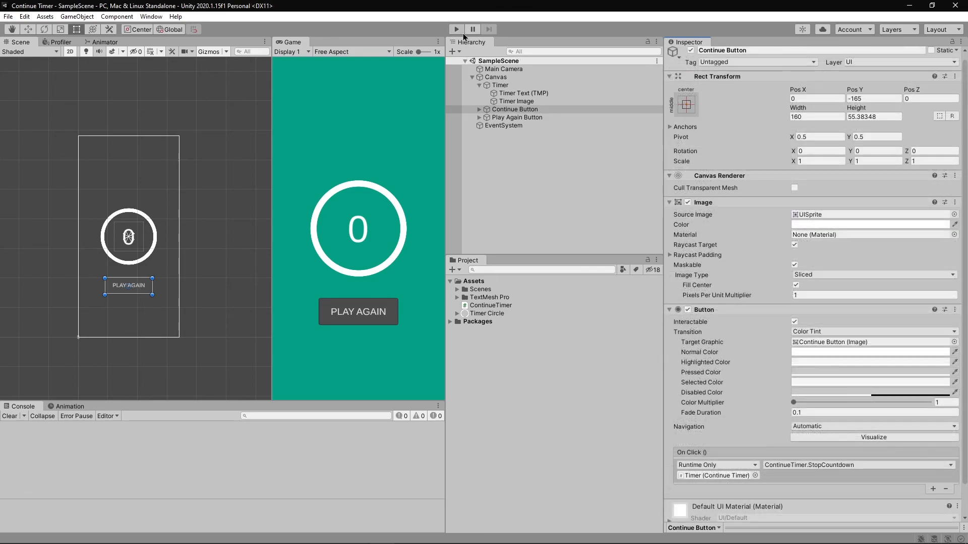
{"action": "left_click", "coordinate": [456, 29]}
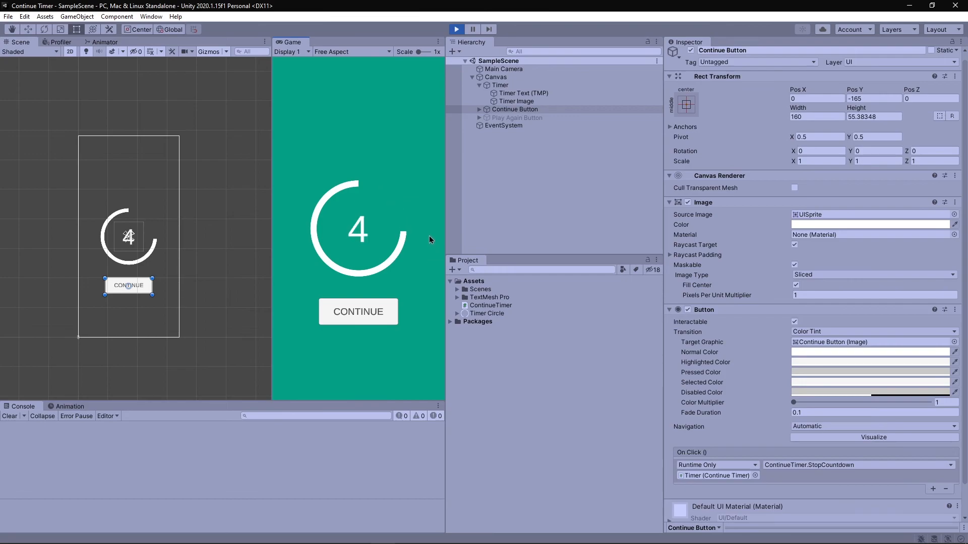
{"action": "mouse_move", "coordinate": [280, 208]}
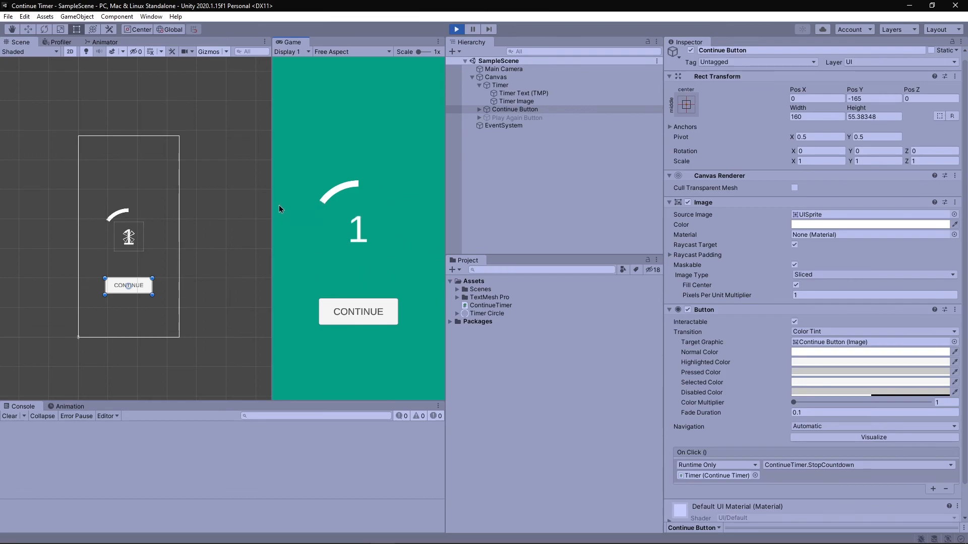
{"action": "left_click", "coordinate": [357, 312]}
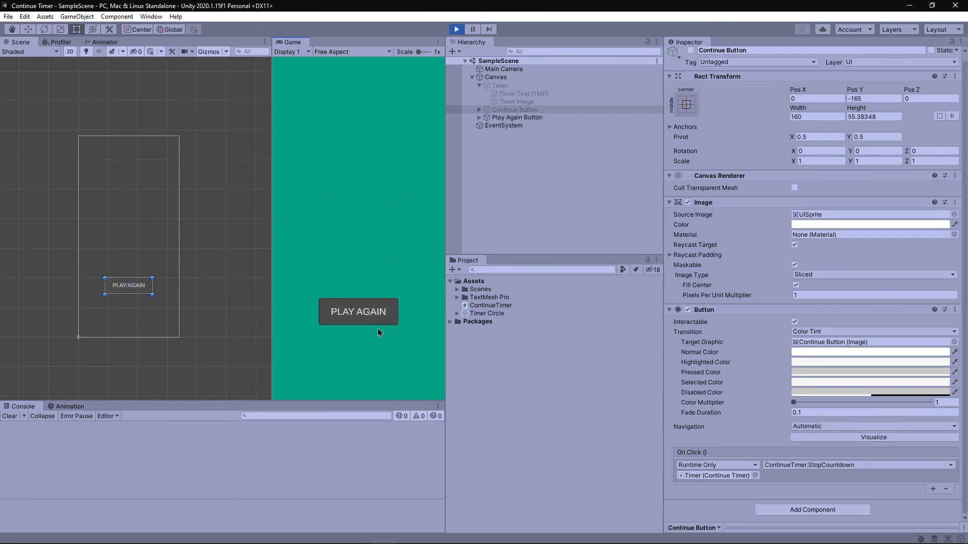
{"action": "left_click", "coordinate": [455, 29]}
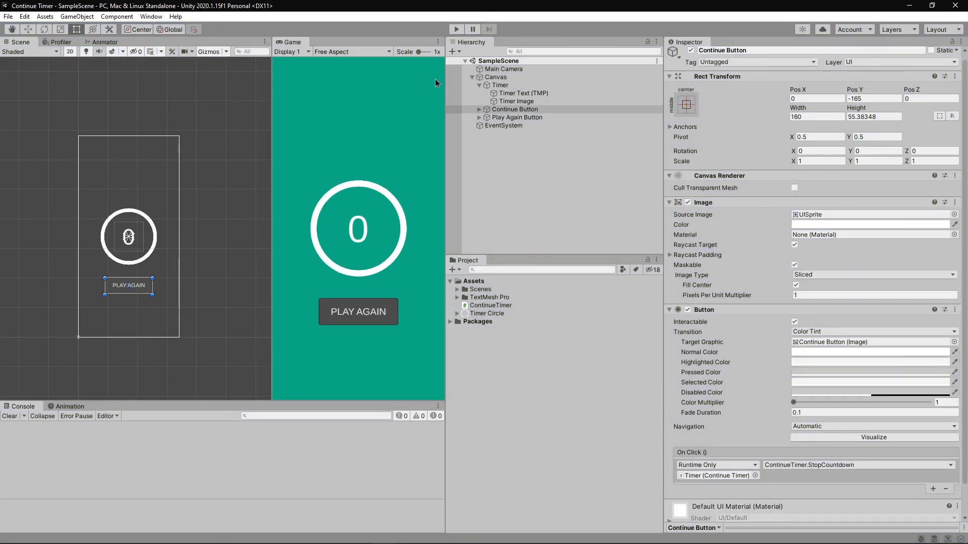
{"action": "left_click", "coordinate": [456, 29]}
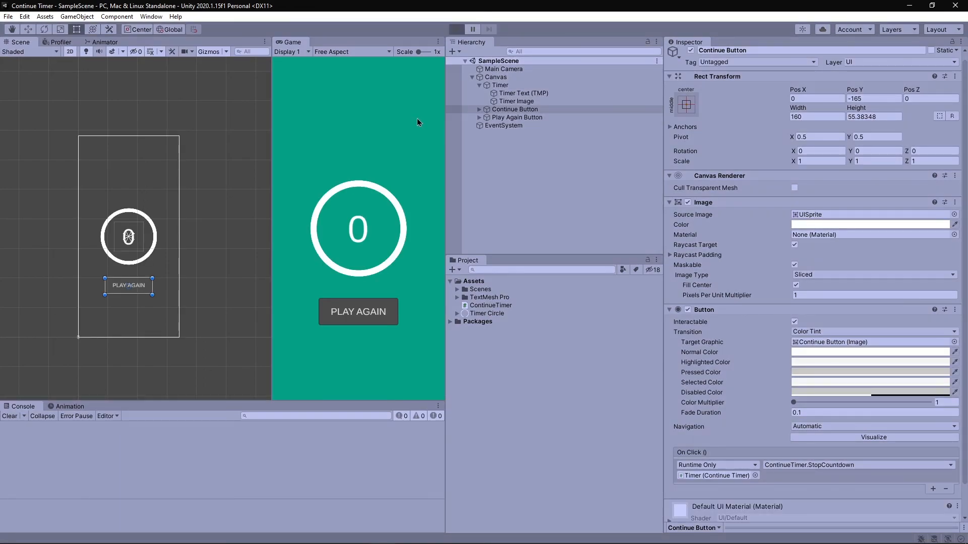
{"action": "left_click", "coordinate": [455, 29]}
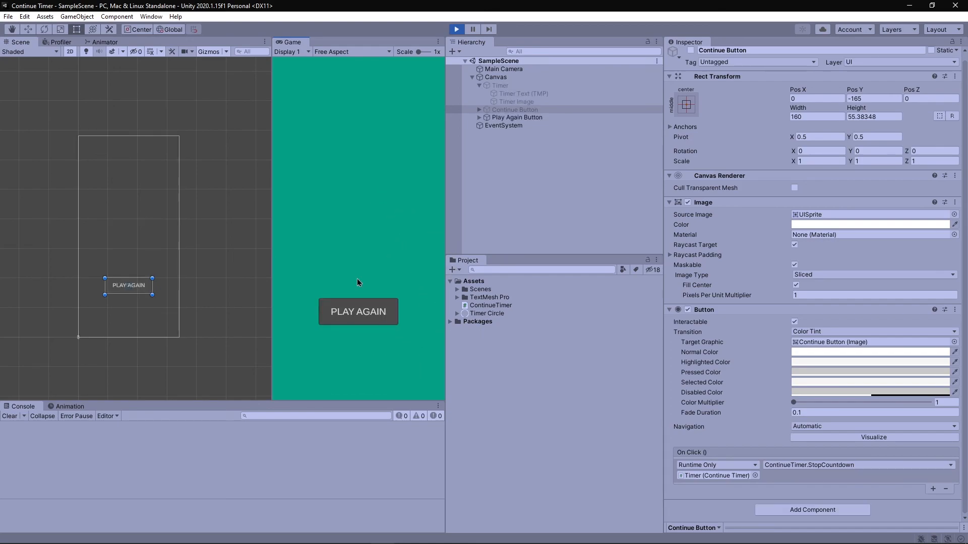
{"action": "left_click", "coordinate": [455, 29]}
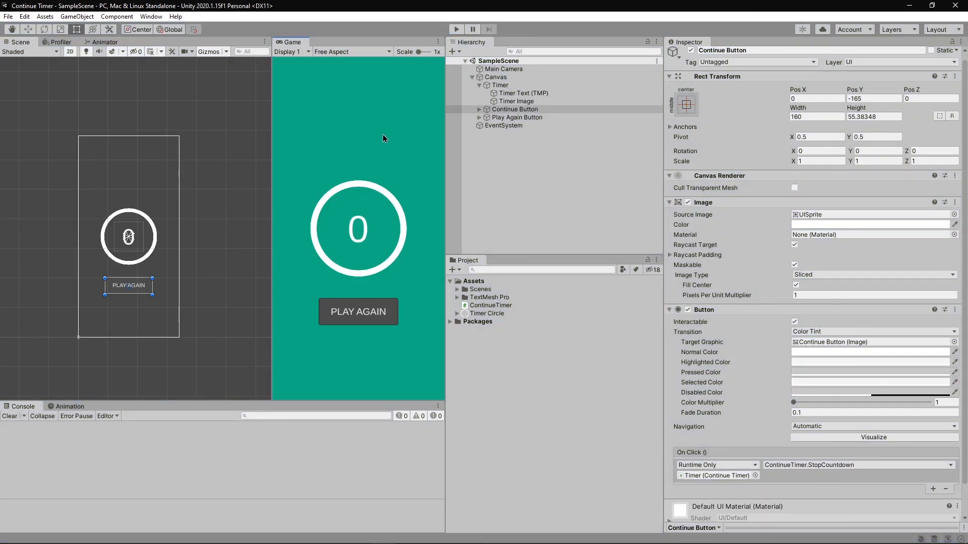